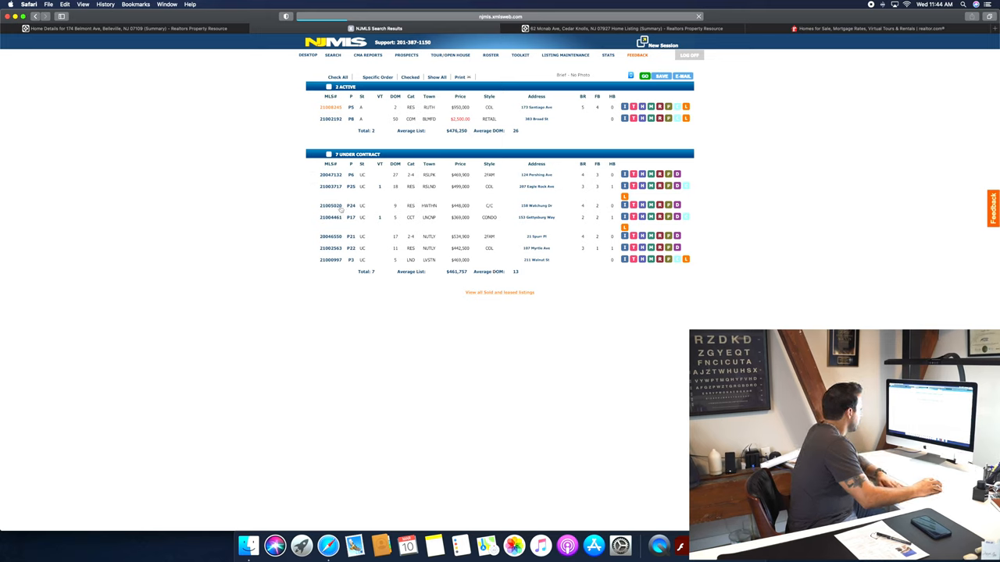
{"action": "scroll", "scroll_direction": "down", "scroll_amount": 3}
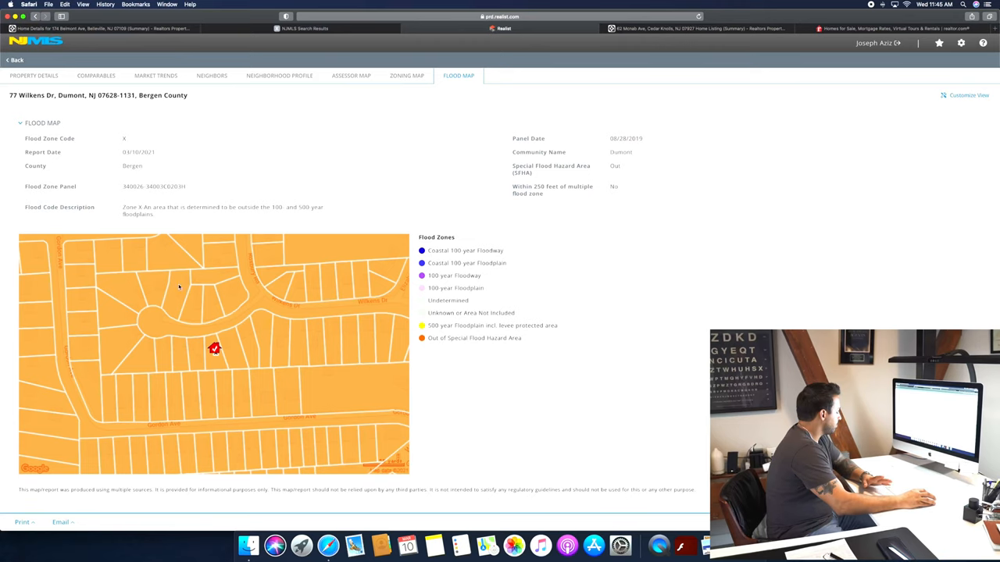
{"action": "left_click", "coordinate": [303, 28]}
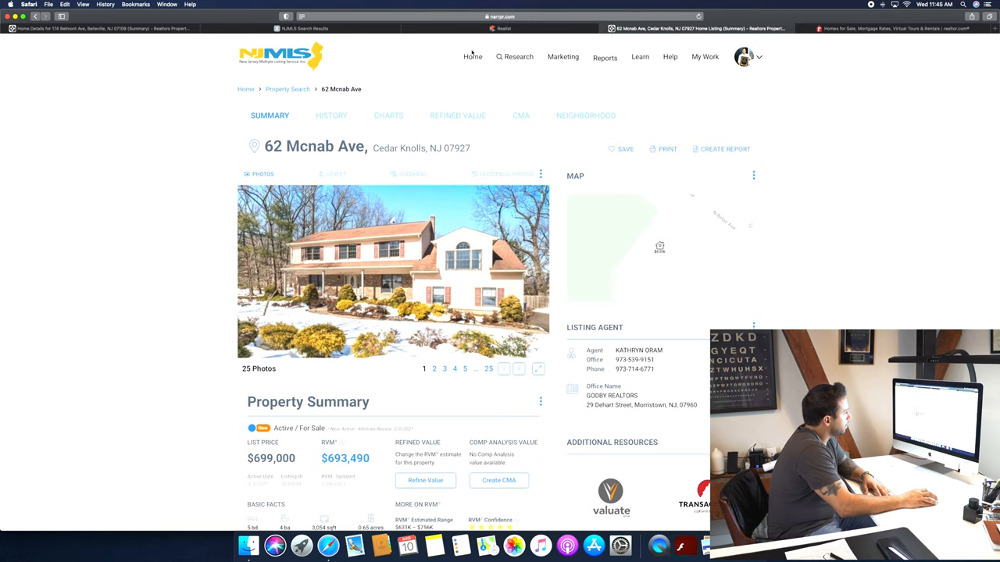
{"action": "left_click", "coordinate": [471, 56]}
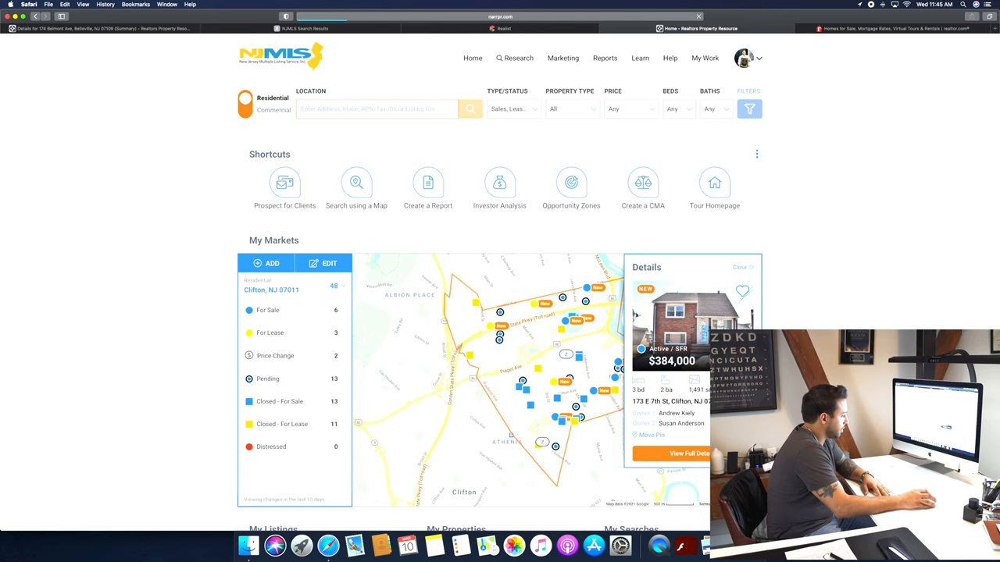
{"action": "left_click", "coordinate": [685, 453]}
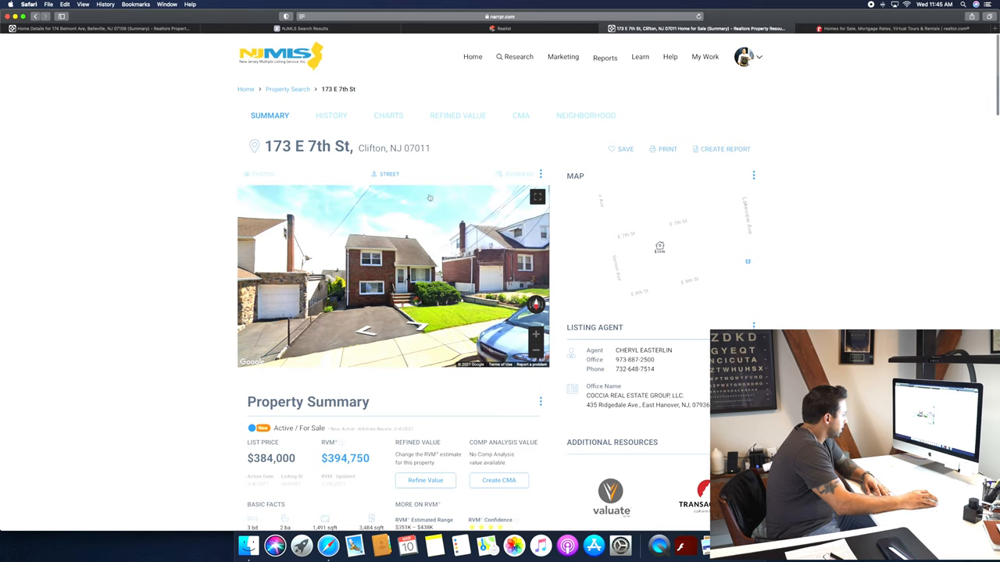
- Switch to Overhead aerial imagery of the lot and review the summary with its $394,750 RVM
{"action": "left_click", "coordinate": [514, 174]}
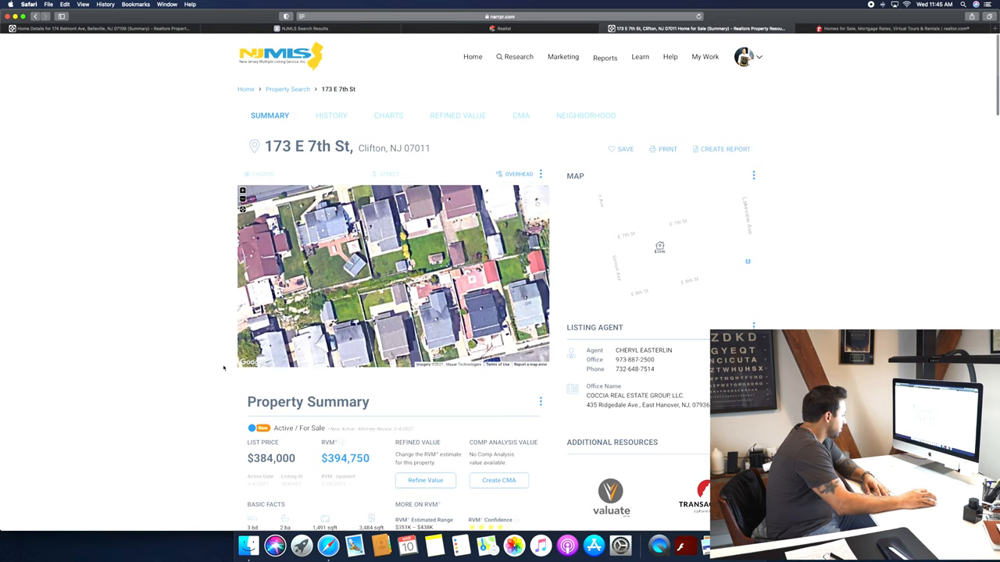
{"action": "scroll", "scroll_direction": "down", "scroll_amount": 3}
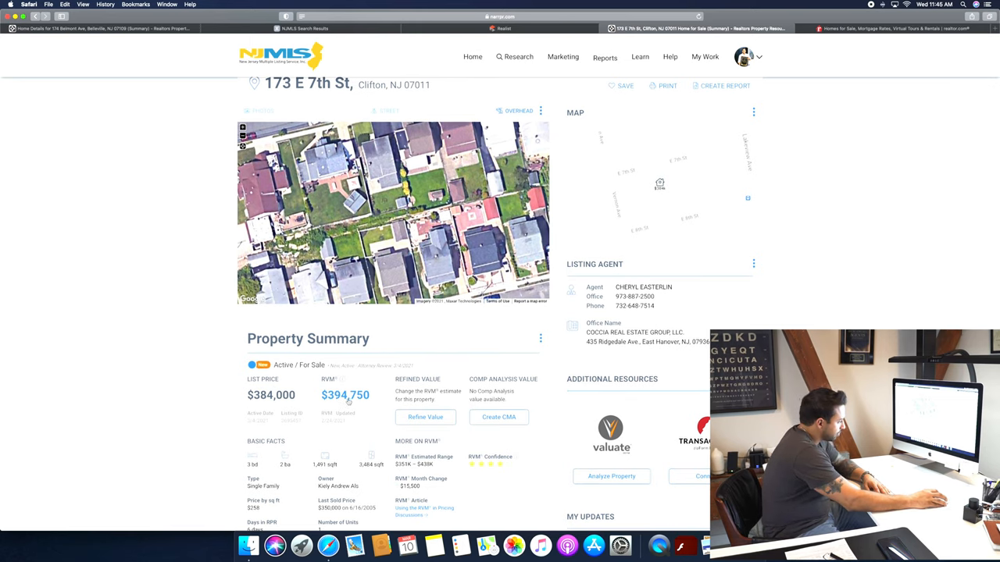
{"action": "scroll", "scroll_direction": "down", "scroll_amount": 3}
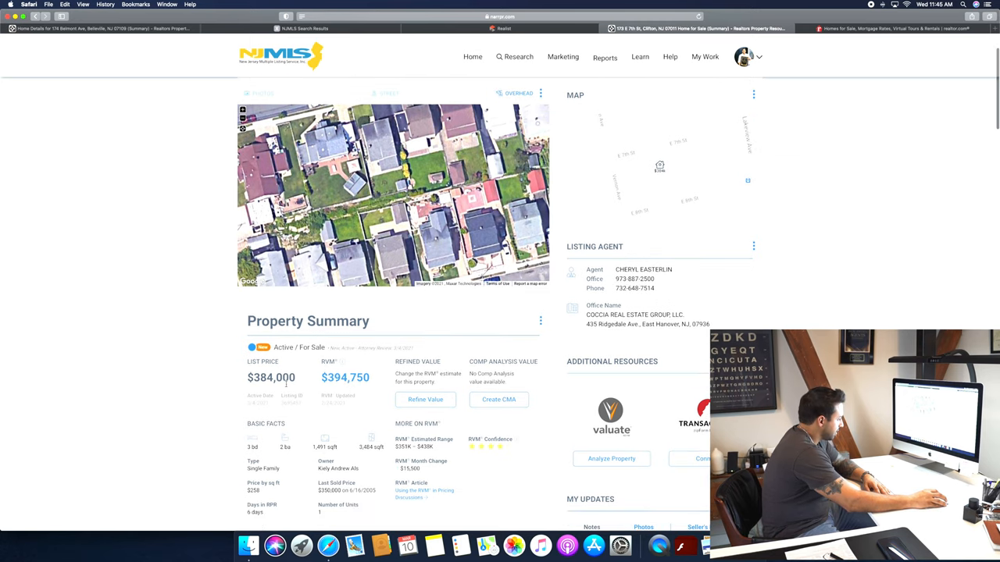
{"action": "scroll", "scroll_direction": "down", "scroll_amount": 3}
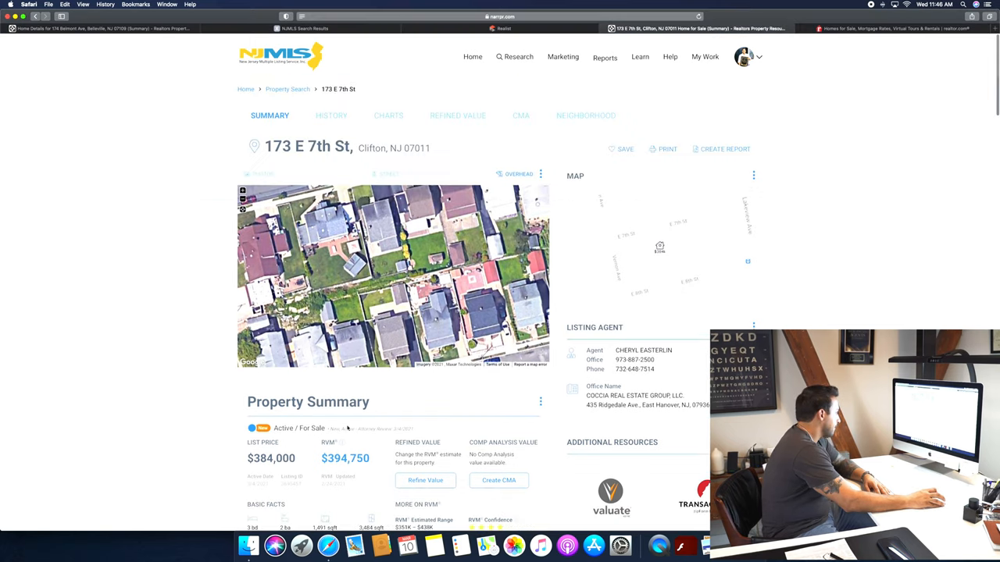
{"action": "left_click", "coordinate": [258, 173]}
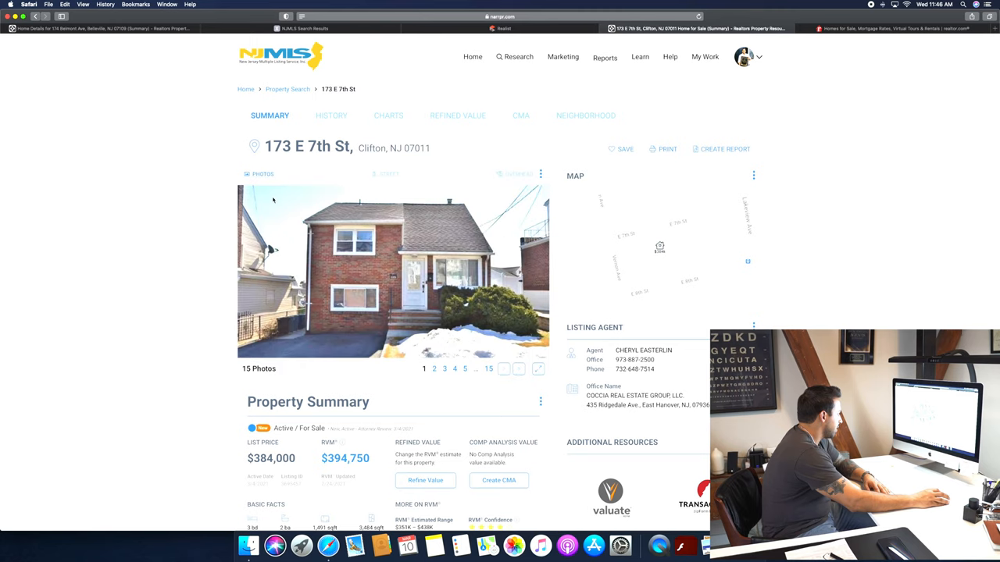
{"action": "scroll", "scroll_direction": "down", "scroll_amount": 3}
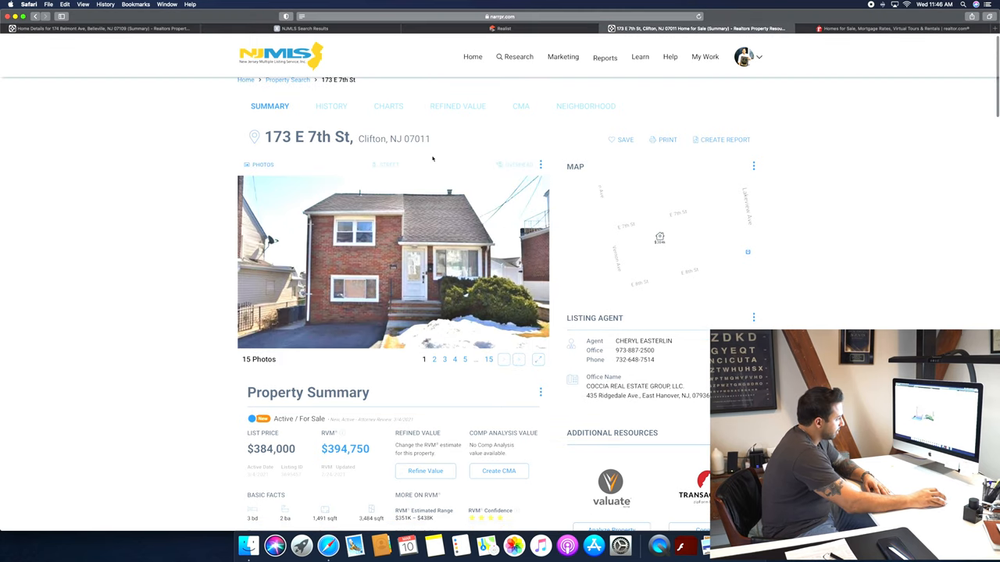
{"action": "left_click", "coordinate": [384, 164]}
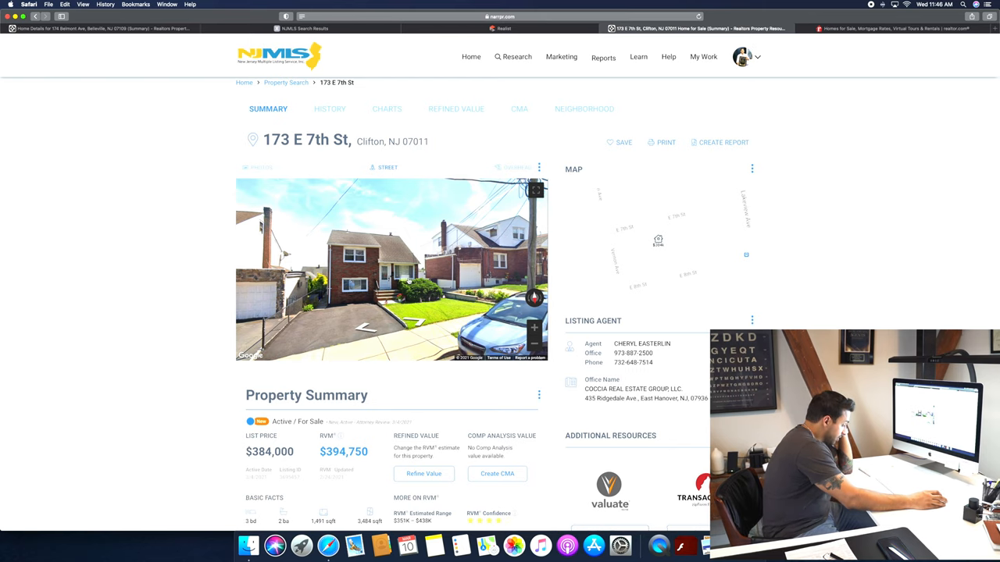
{"action": "scroll", "scroll_direction": "down", "scroll_amount": 3}
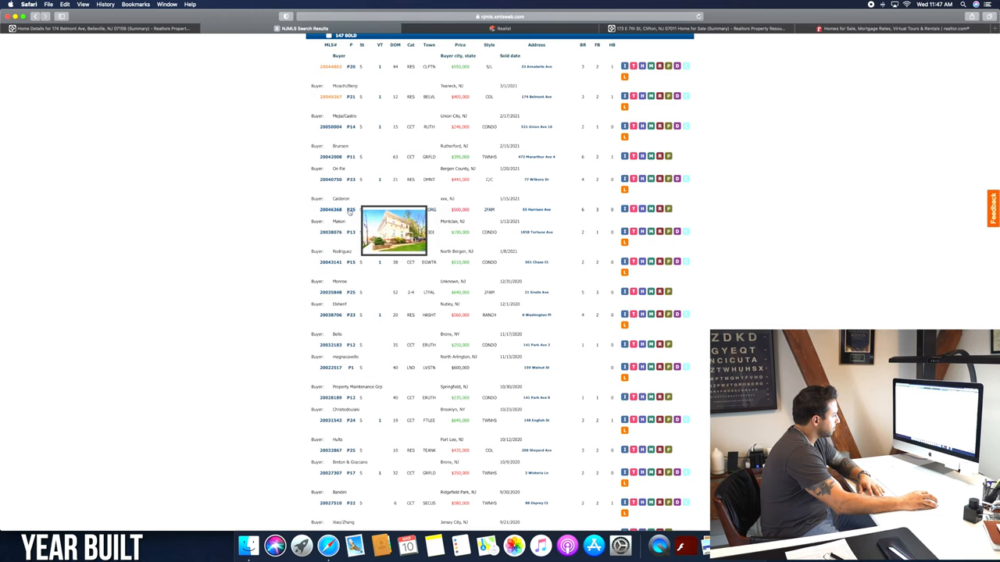
- Open a sold listing's Full Report from the NJMLS results by its MLS number
{"action": "left_click", "coordinate": [330, 209]}
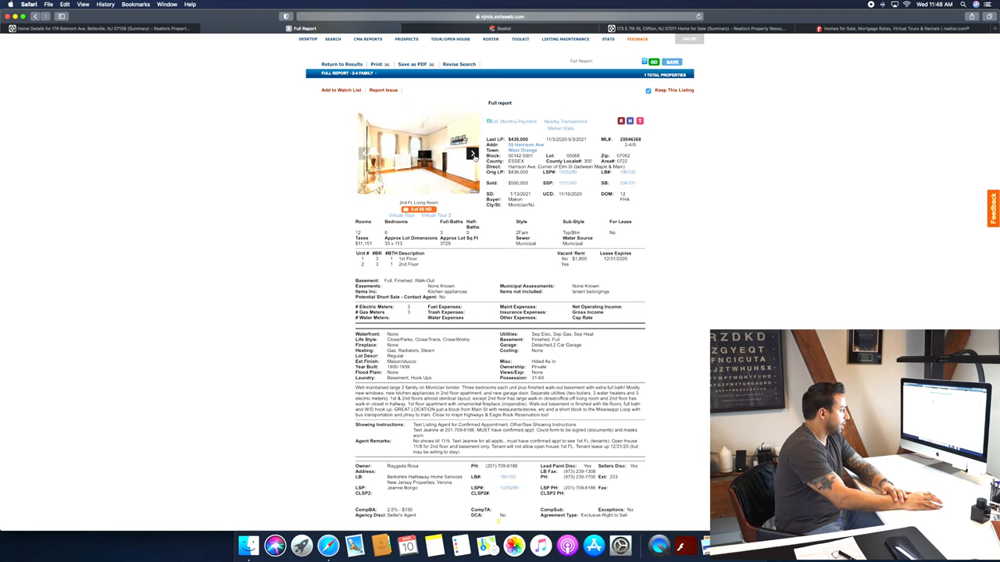
- Advance through four interior photos, from living room to kitchen
{"action": "left_click", "coordinate": [472, 153]}
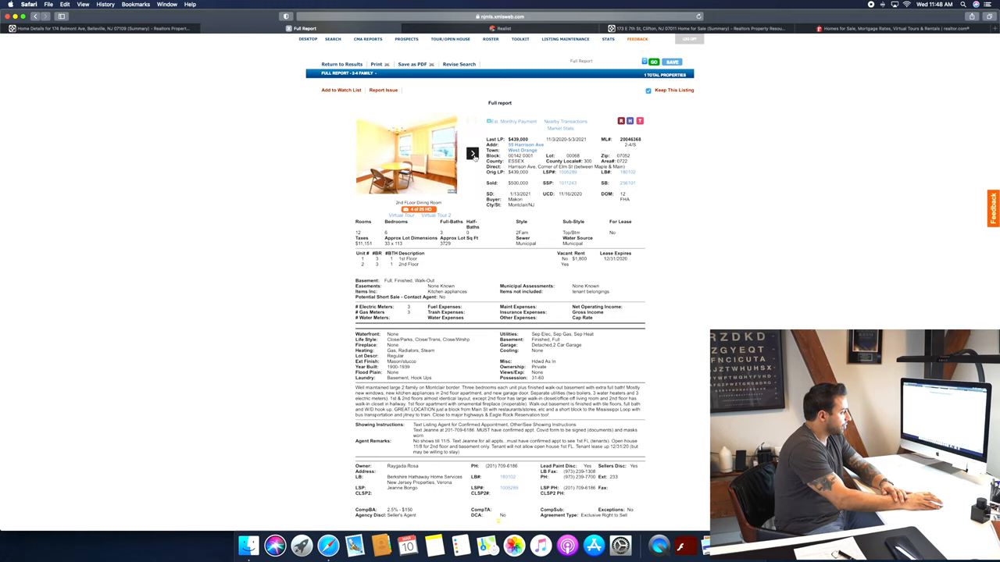
{"action": "left_click", "coordinate": [471, 153]}
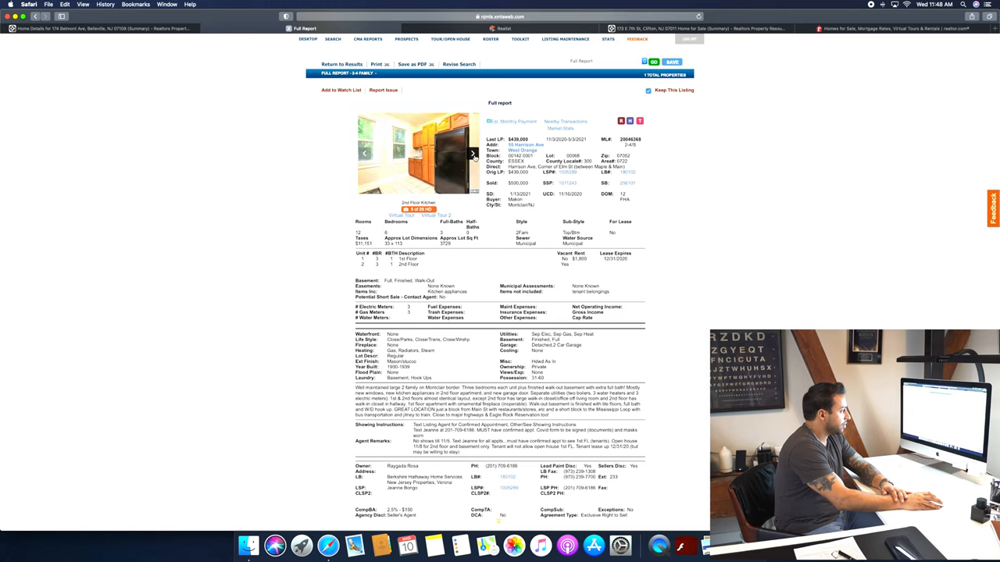
{"action": "left_click", "coordinate": [471, 153]}
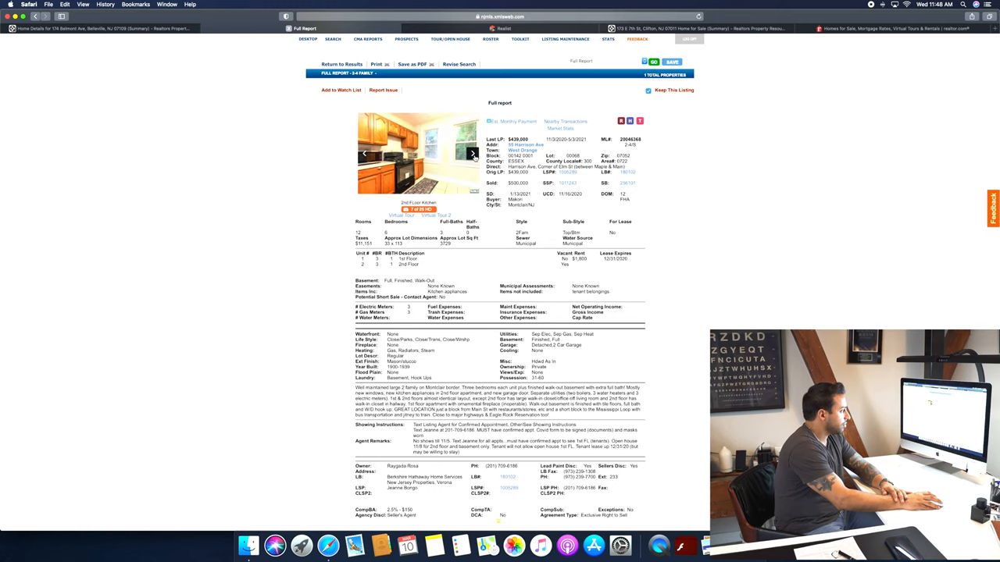
{"action": "left_click", "coordinate": [472, 153]}
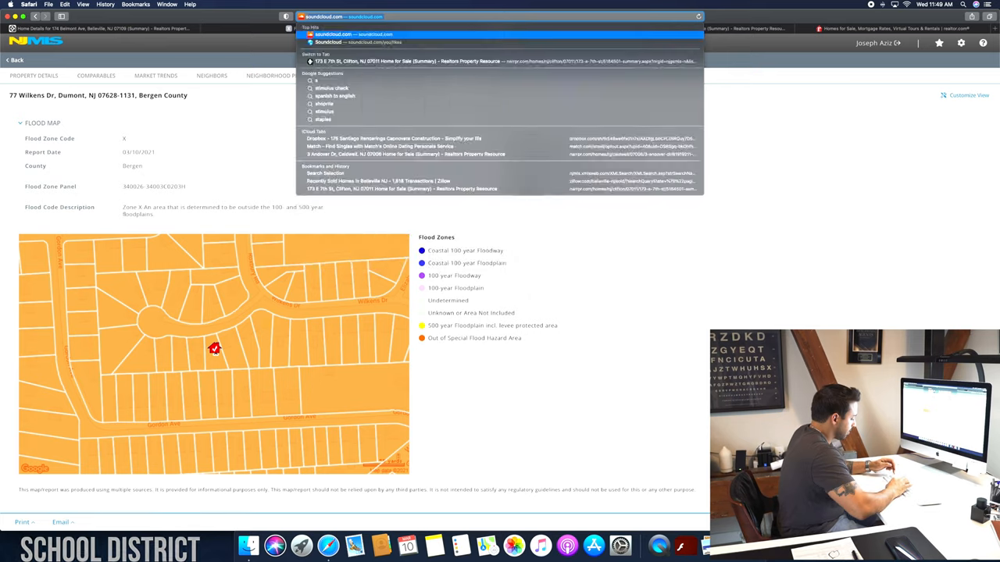
- Search 'school dis' to load greatschools.org and locate the Find a great school search
{"action": "type", "text": "school dis"}
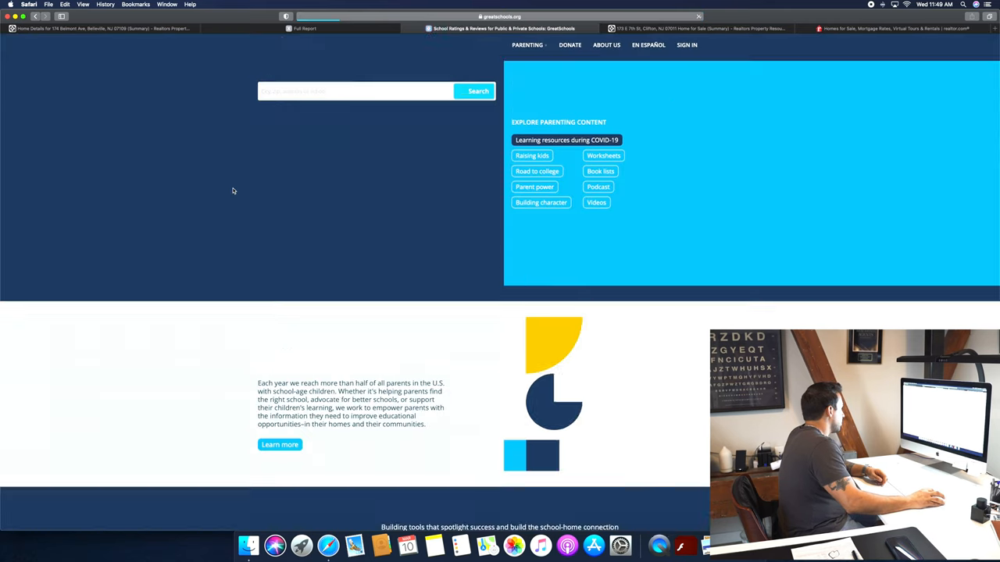
{"action": "scroll", "scroll_direction": "down", "scroll_amount": 3}
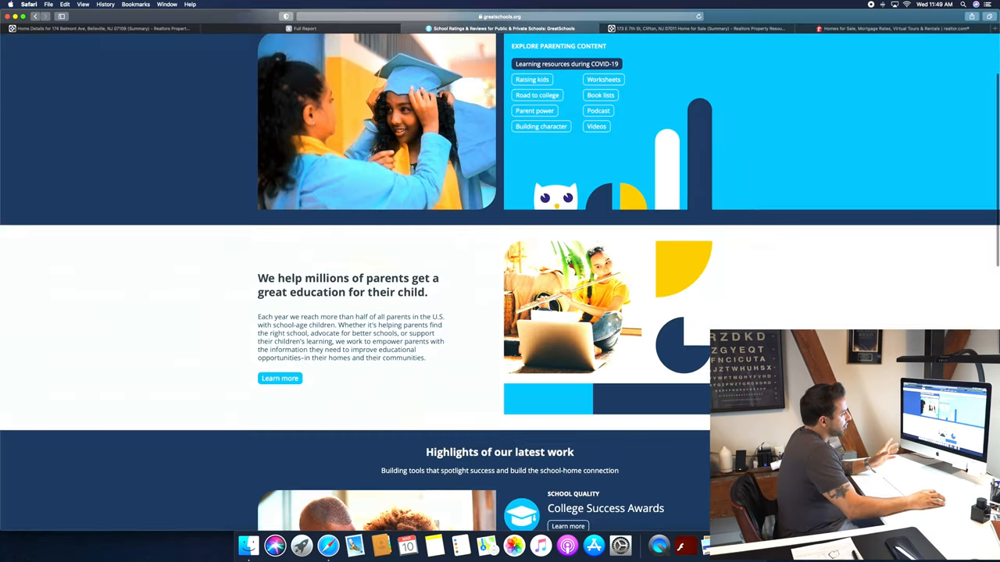
{"action": "scroll", "scroll_direction": "up", "scroll_amount": 3}
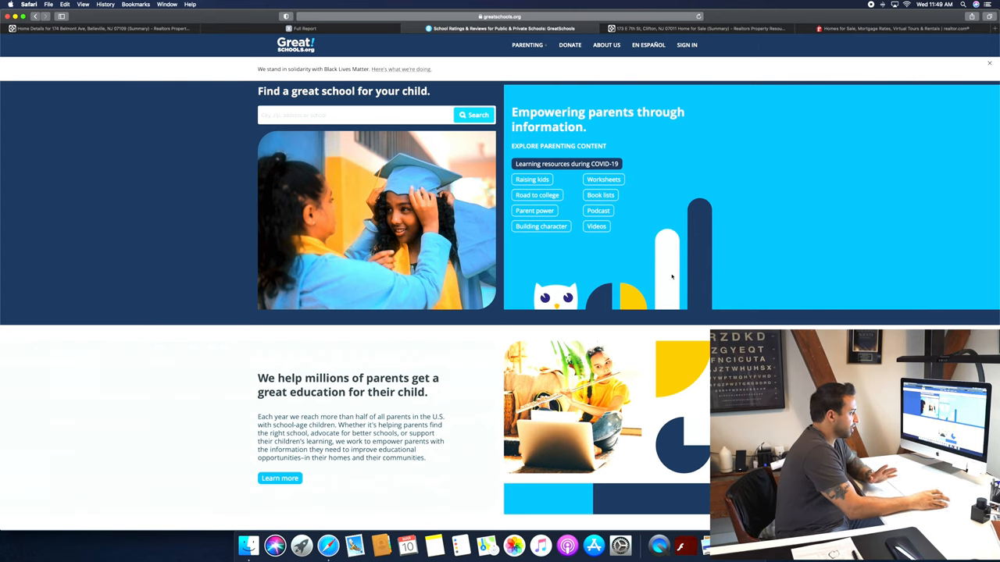
{"action": "mouse_move", "coordinate": [675, 275]}
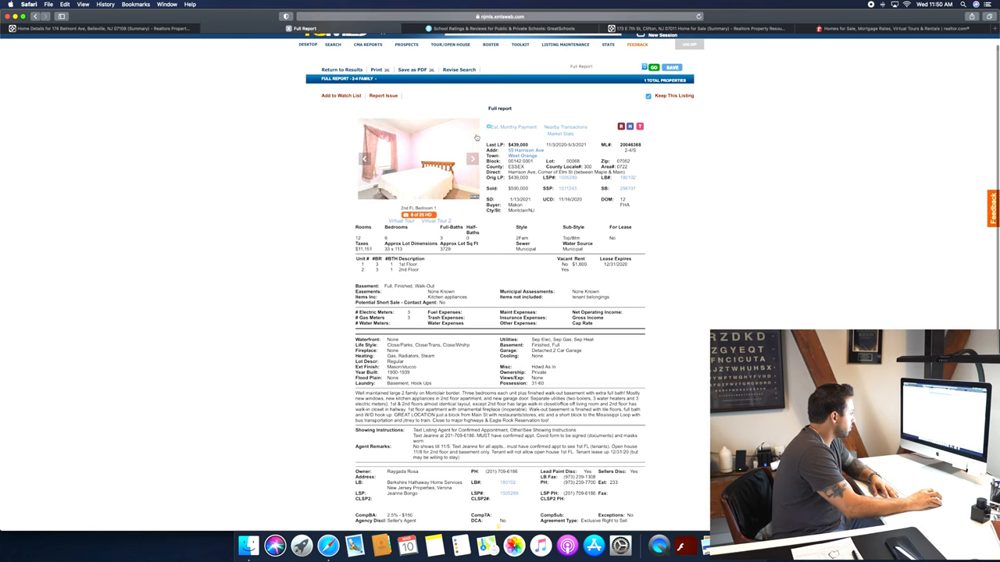
- Open the county tax record Master Report popup from the listing's Full Report
{"action": "left_click", "coordinate": [638, 125]}
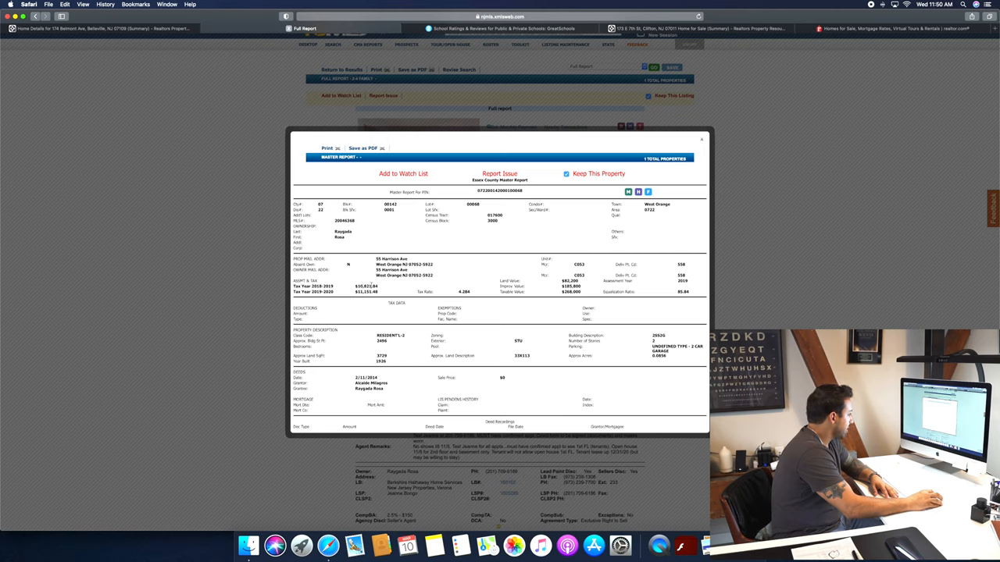
{"action": "mouse_move", "coordinate": [359, 300]}
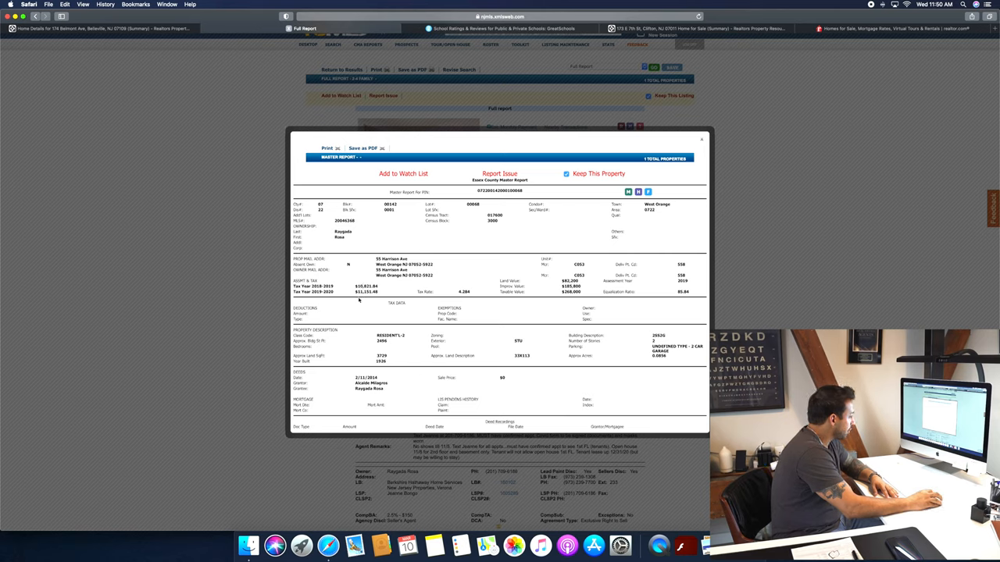
{"action": "mouse_move", "coordinate": [538, 296]}
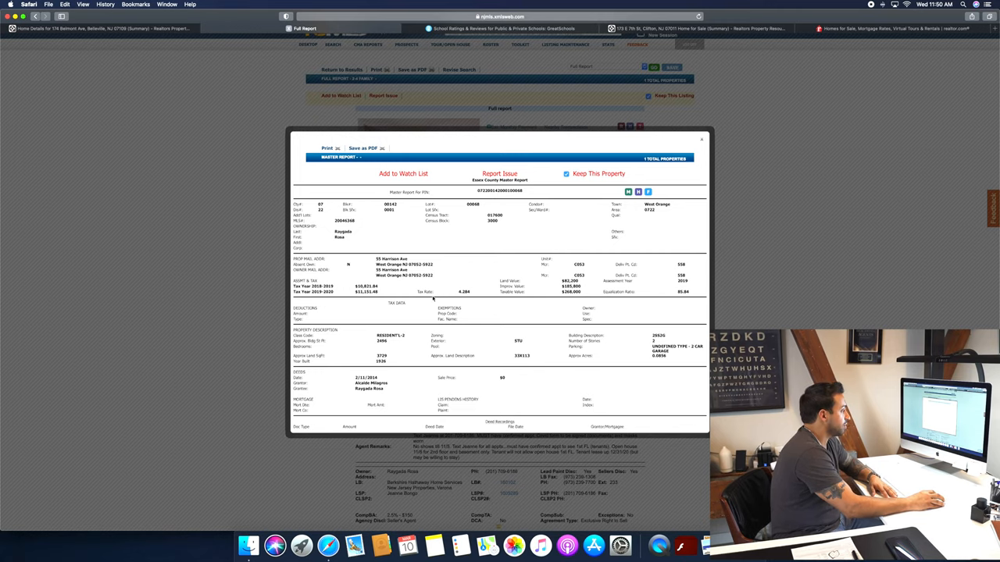
{"action": "mouse_move", "coordinate": [499, 304]}
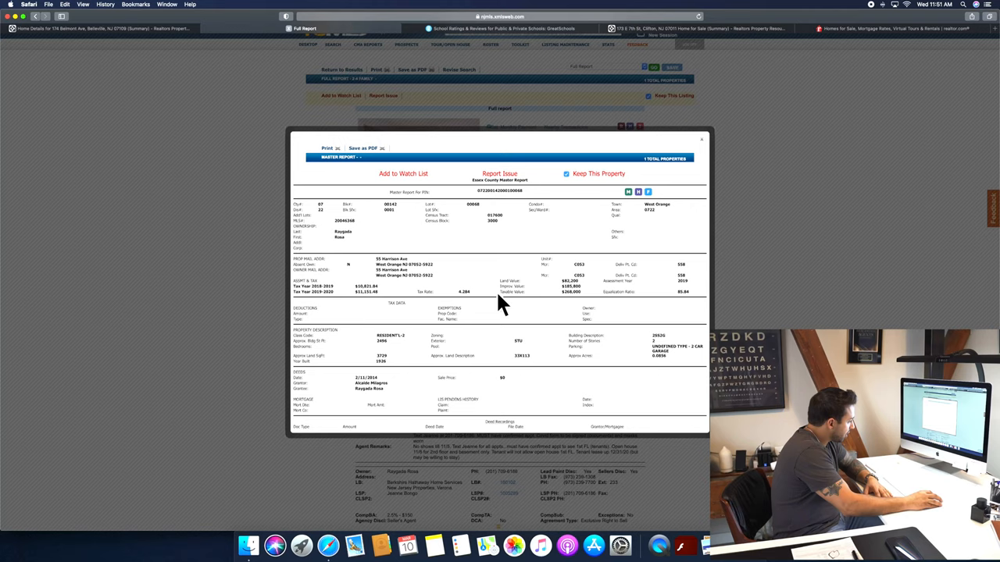
{"action": "mouse_move", "coordinate": [722, 139]}
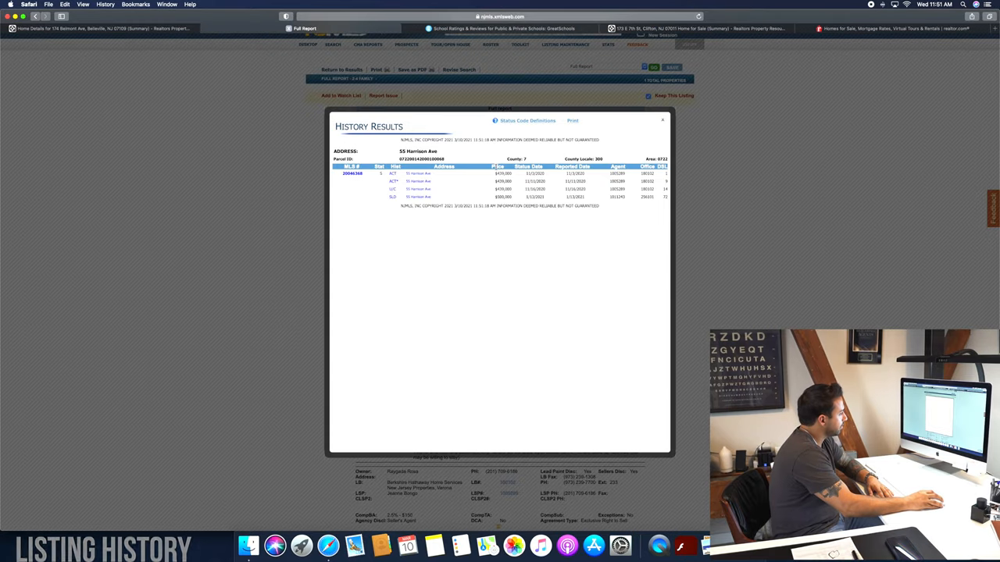
- Close the 55 Harrison Ave listing history and return to the full report
{"action": "left_click", "coordinate": [663, 120]}
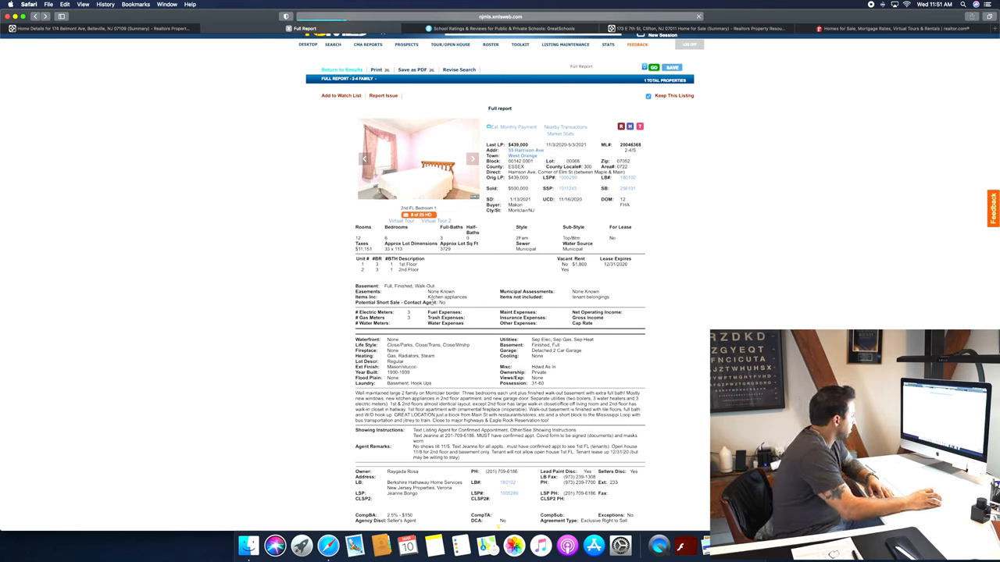
{"action": "mouse_move", "coordinate": [318, 147]}
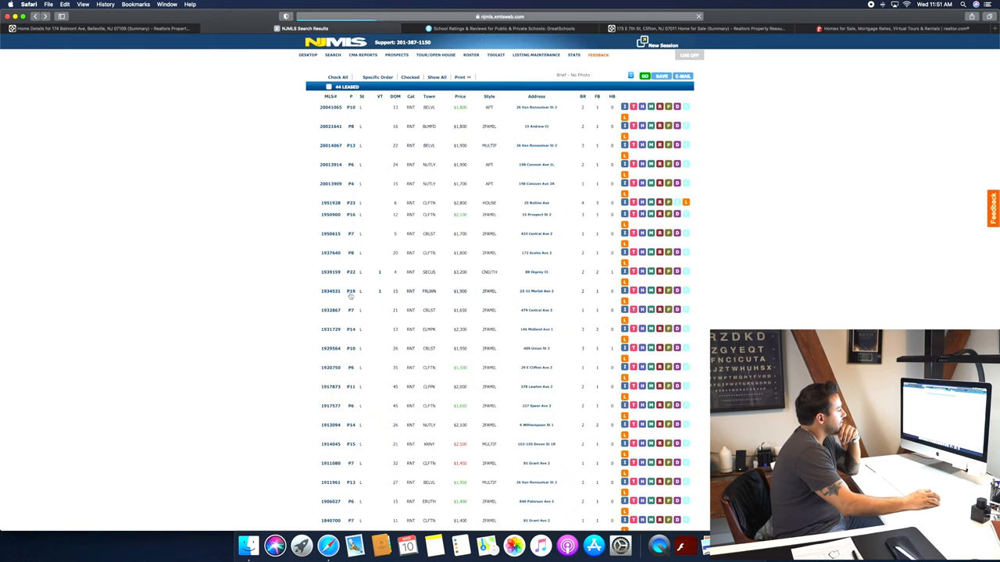
- Scroll down the sold results and open another sold listing
{"action": "scroll", "scroll_direction": "down", "scroll_amount": 3}
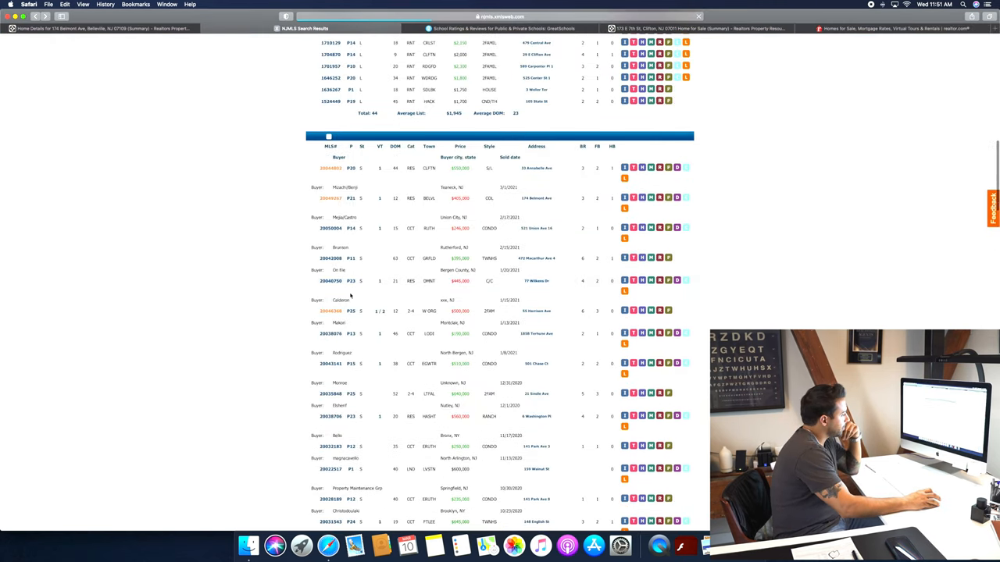
{"action": "scroll", "scroll_direction": "down", "scroll_amount": 3}
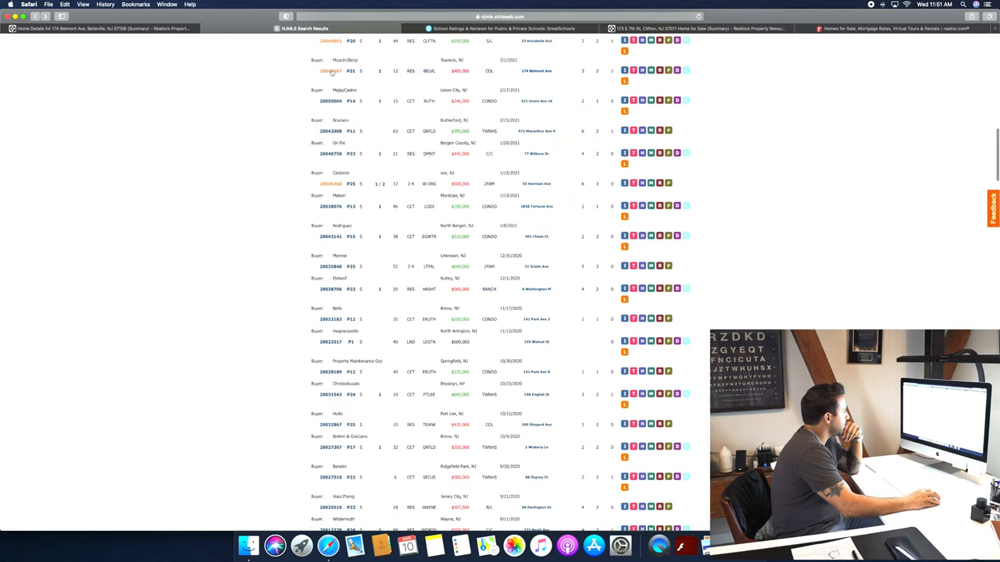
{"action": "left_click", "coordinate": [328, 71]}
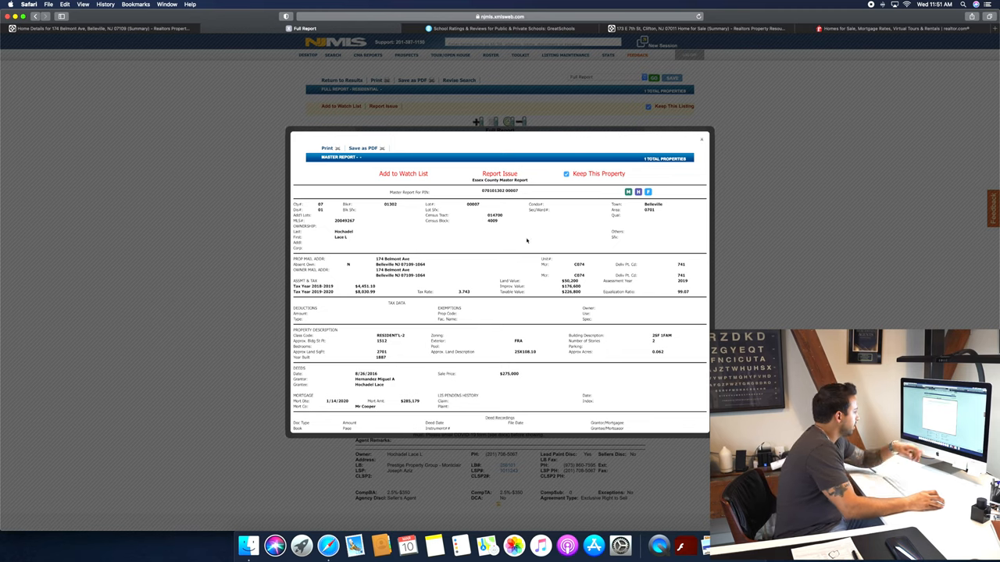
{"action": "mouse_move", "coordinate": [347, 294]}
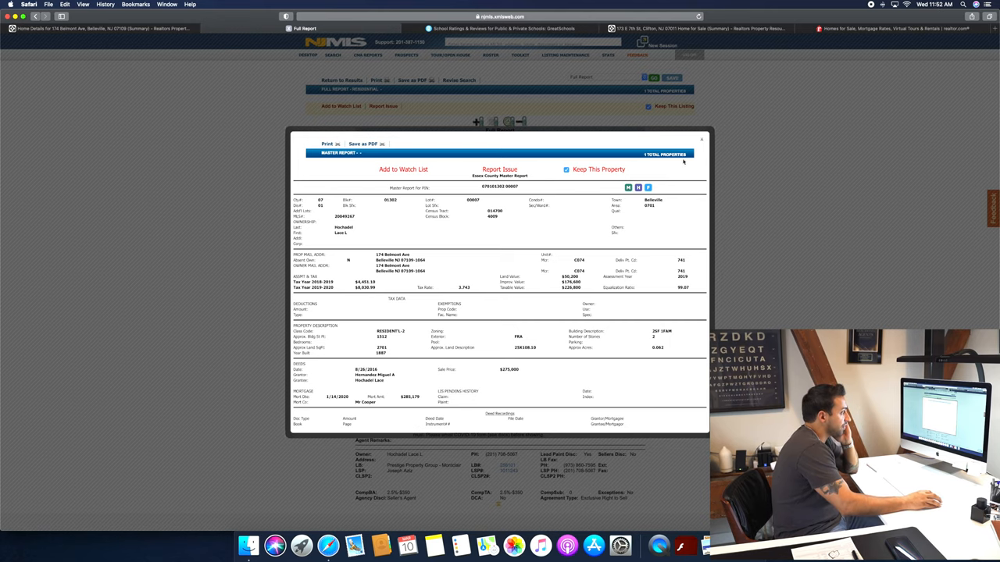
- Close the county tax record overlay to return to the sold listing's full report
{"action": "left_click", "coordinate": [699, 139]}
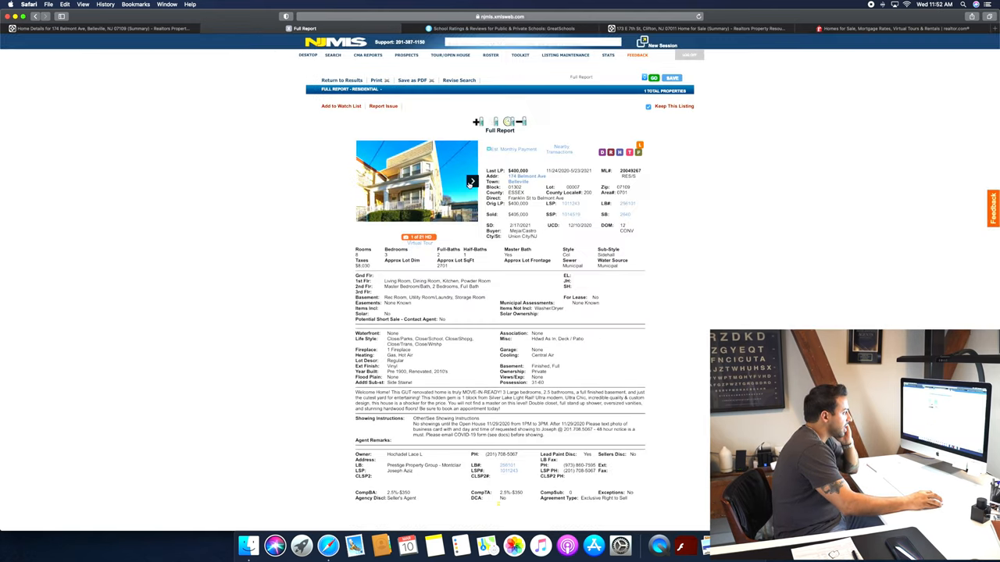
{"action": "left_click", "coordinate": [471, 181]}
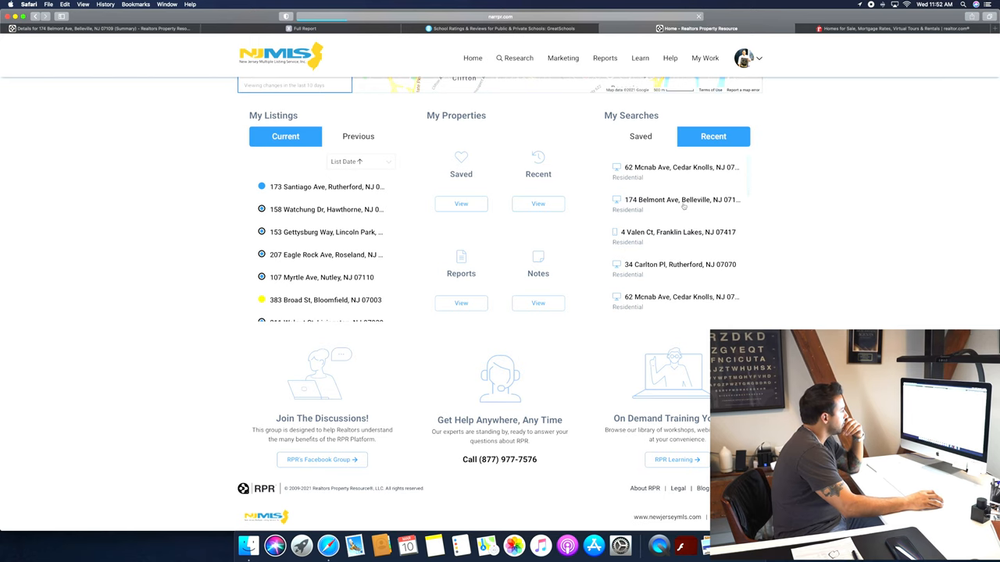
{"action": "left_click", "coordinate": [674, 200]}
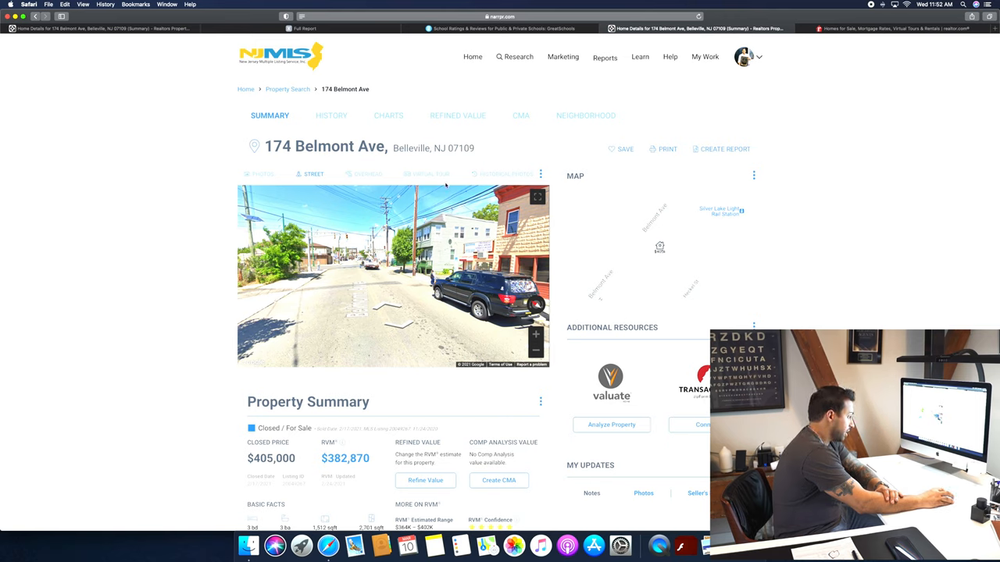
{"action": "left_click", "coordinate": [368, 173]}
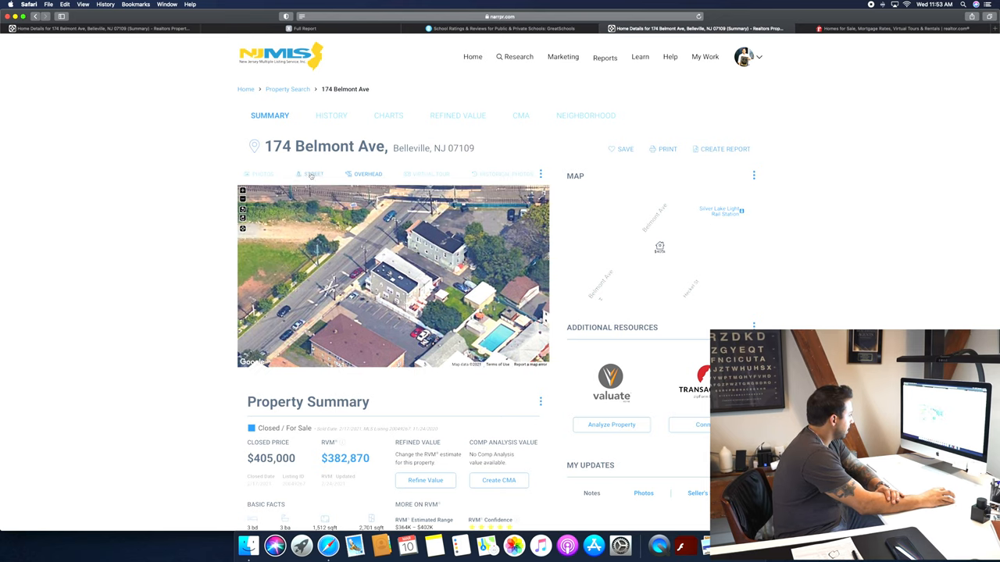
- Return from RPR to the NJMLS tab with the earlier listing's full report
{"action": "left_click", "coordinate": [312, 173]}
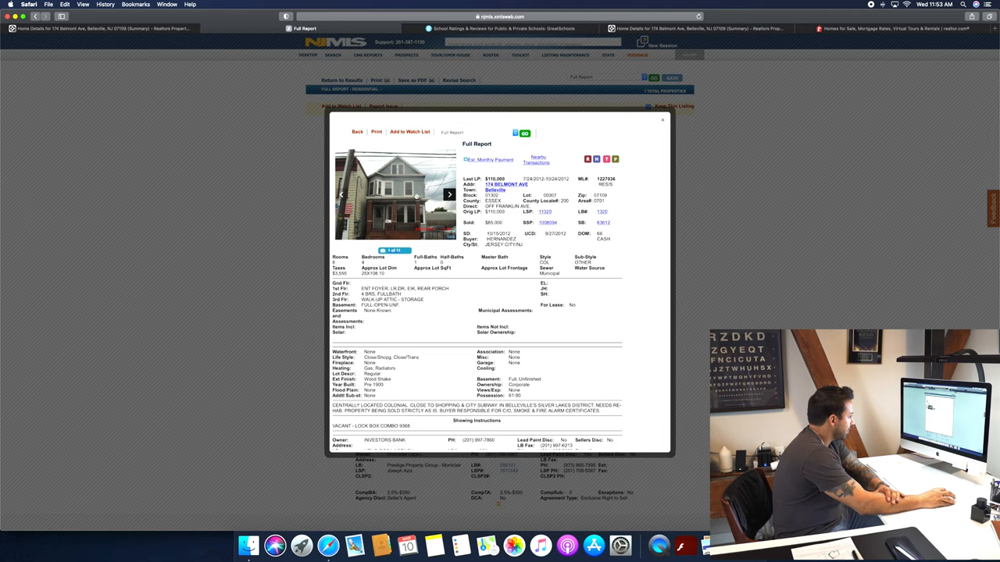
- Browse the earlier listing's photos from the electrical panel through interior rooms to the attic
{"action": "left_click", "coordinate": [394, 211]}
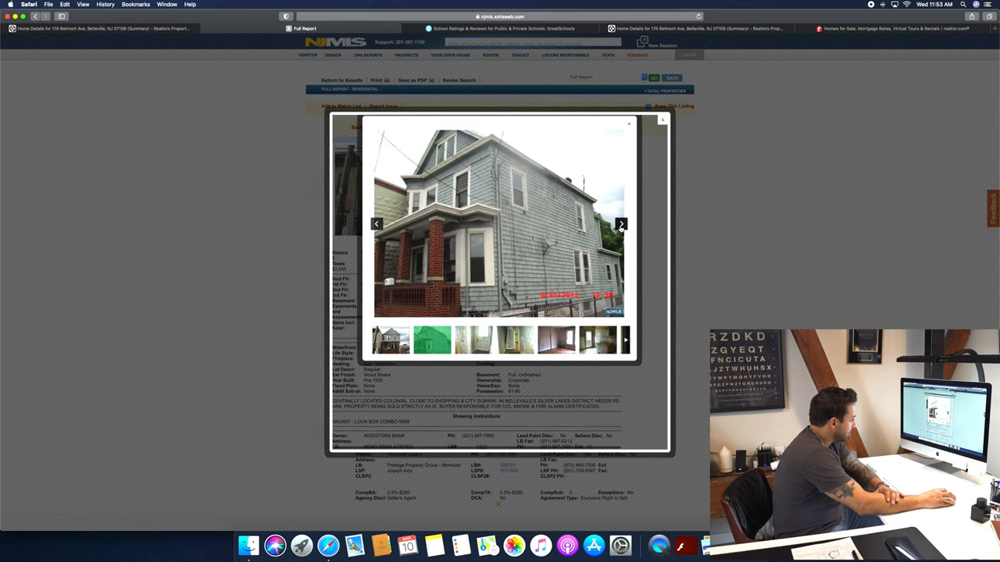
{"action": "left_click", "coordinate": [621, 225]}
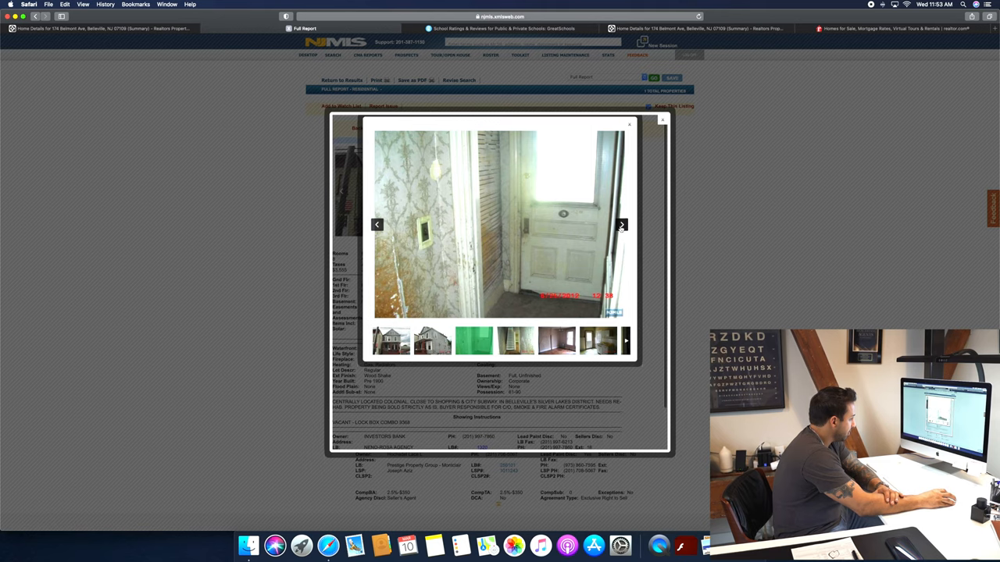
{"action": "left_click", "coordinate": [622, 225]}
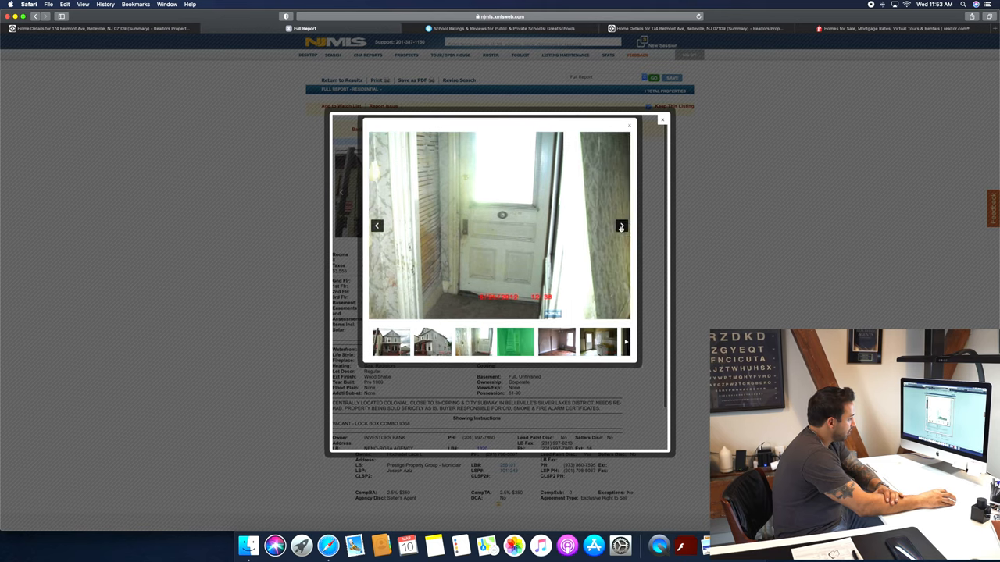
{"action": "left_click", "coordinate": [622, 225]}
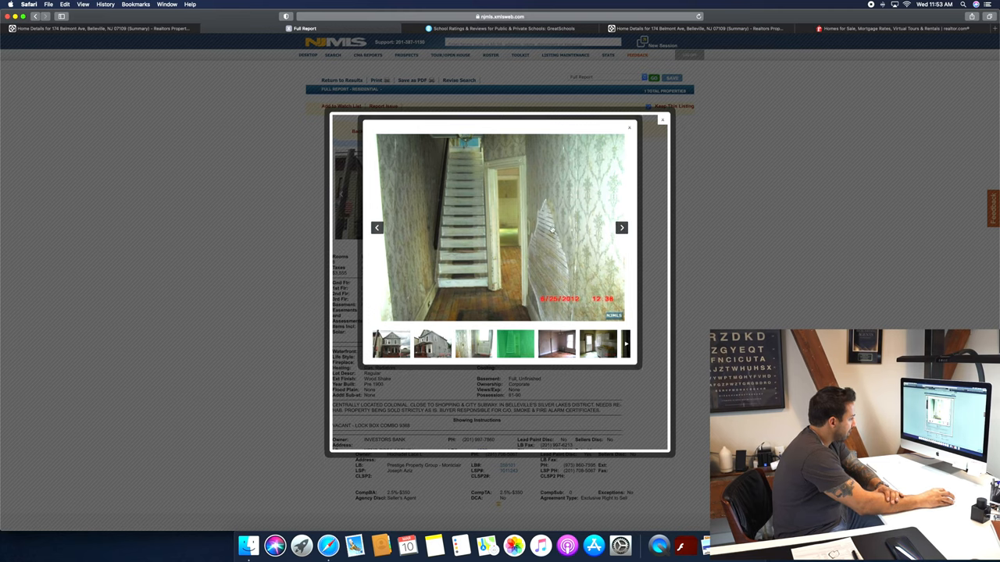
{"action": "left_click", "coordinate": [622, 228]}
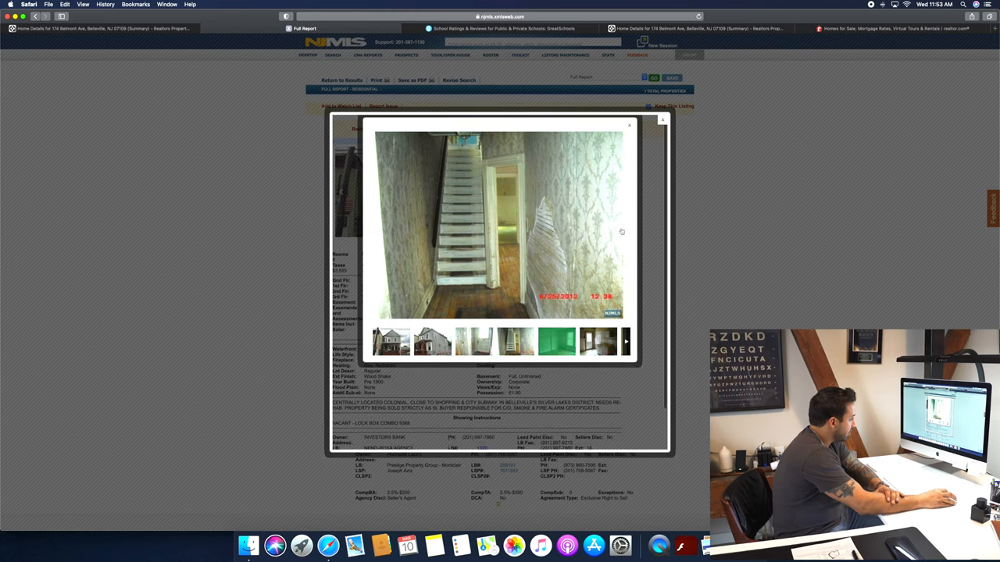
{"action": "left_click", "coordinate": [621, 226]}
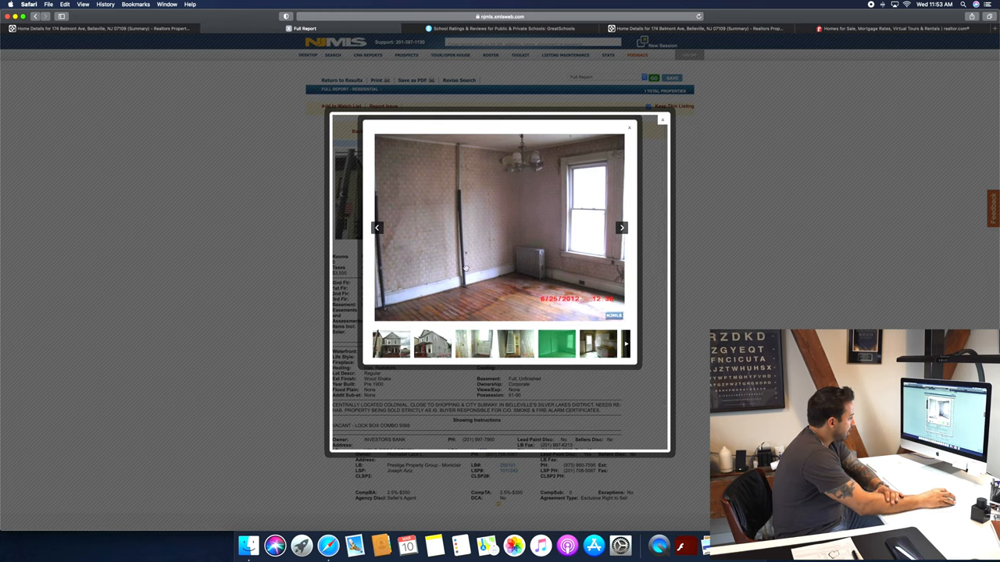
{"action": "left_click", "coordinate": [622, 228]}
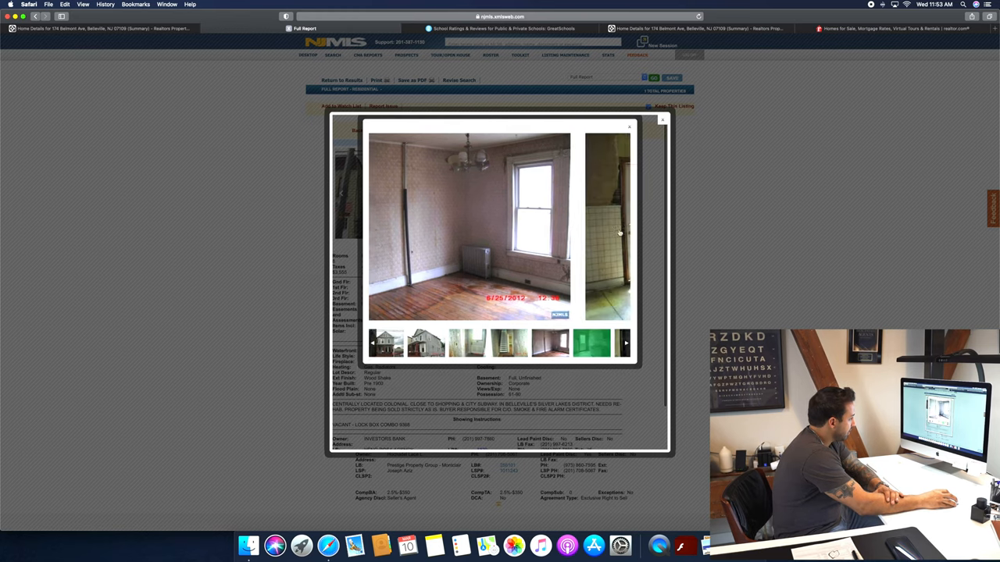
{"action": "left_click", "coordinate": [622, 225]}
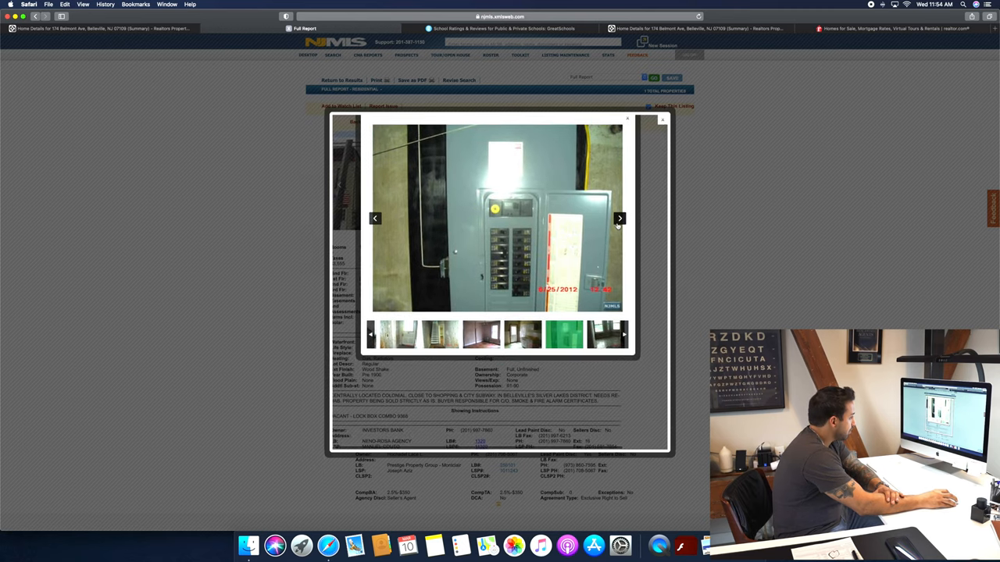
{"action": "left_click", "coordinate": [619, 219]}
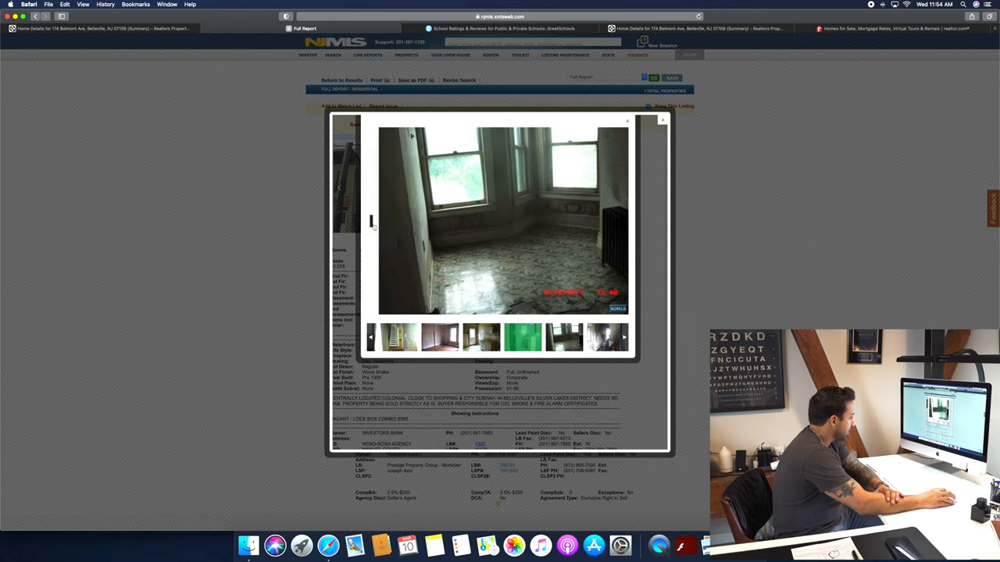
{"action": "left_click", "coordinate": [618, 221]}
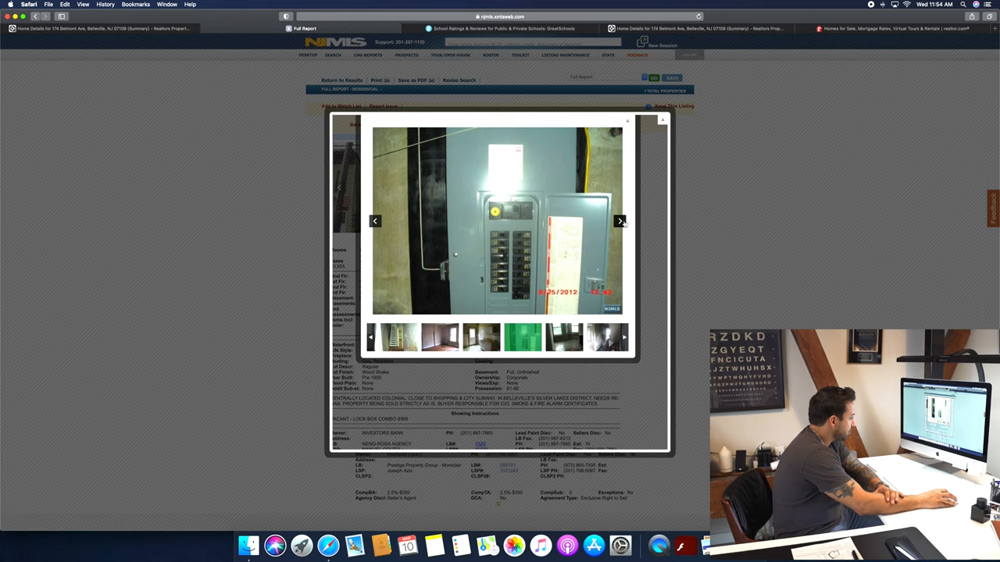
{"action": "mouse_move", "coordinate": [617, 222]}
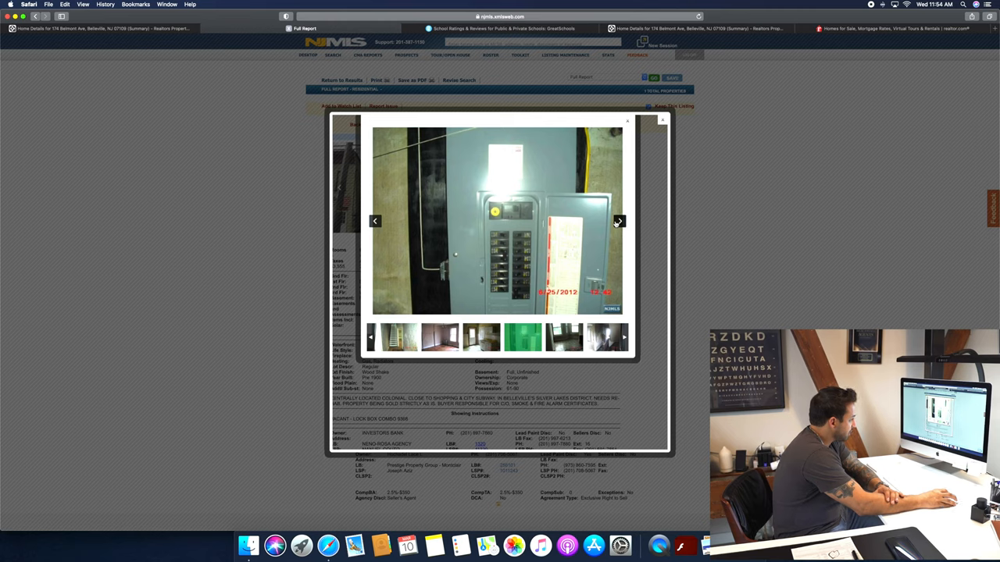
{"action": "left_click", "coordinate": [617, 220]}
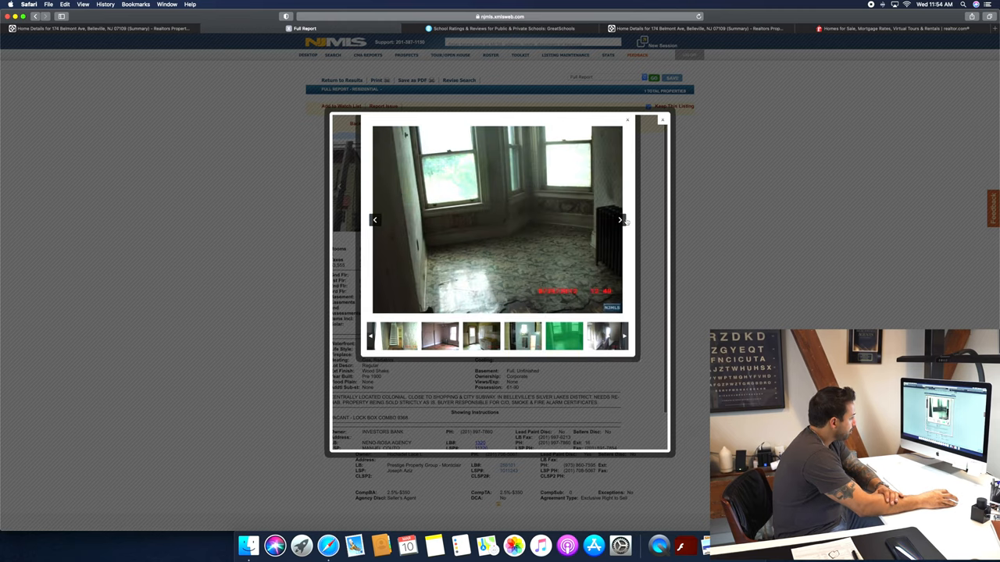
{"action": "left_click", "coordinate": [621, 219]}
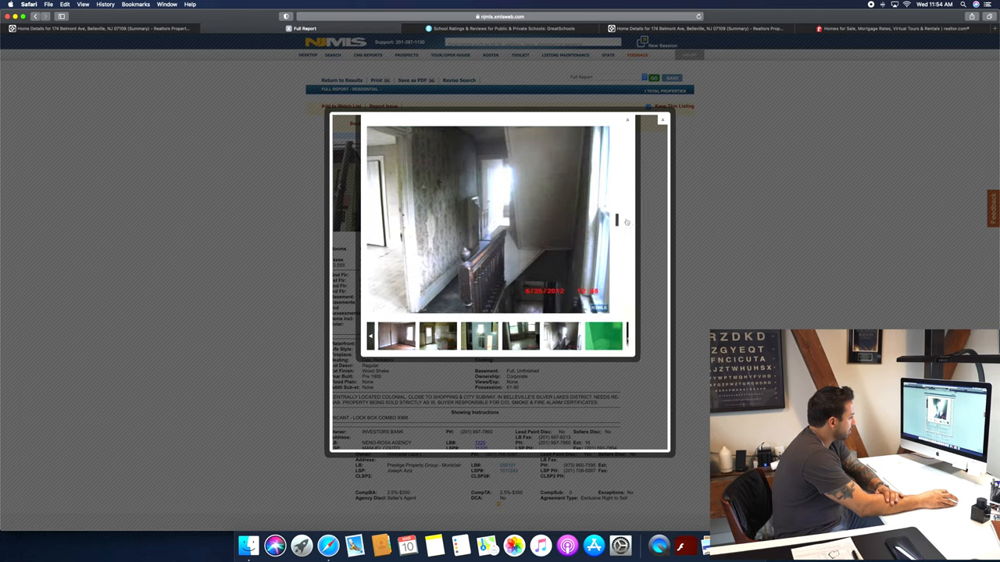
{"action": "left_click", "coordinate": [619, 218]}
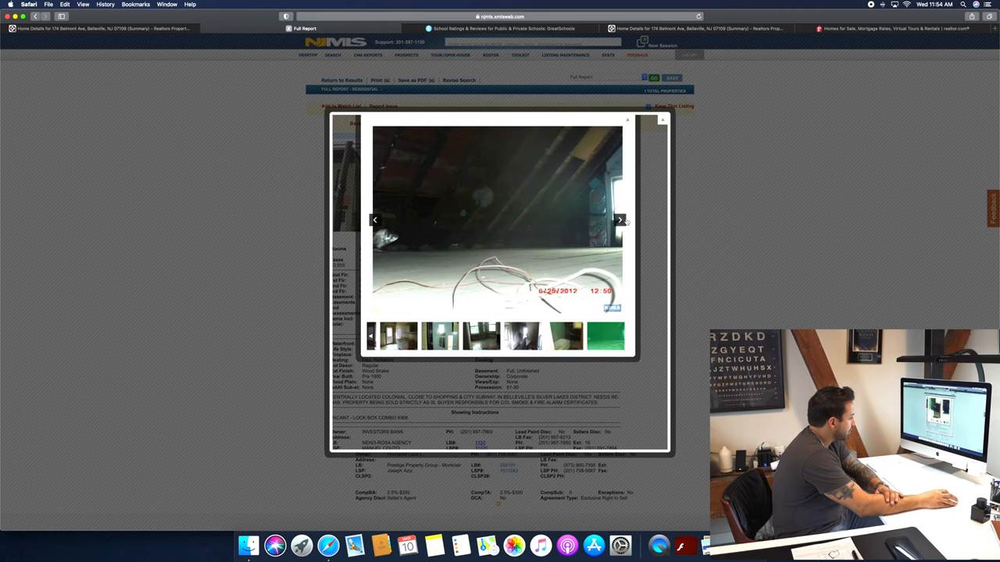
{"action": "left_click", "coordinate": [619, 219]}
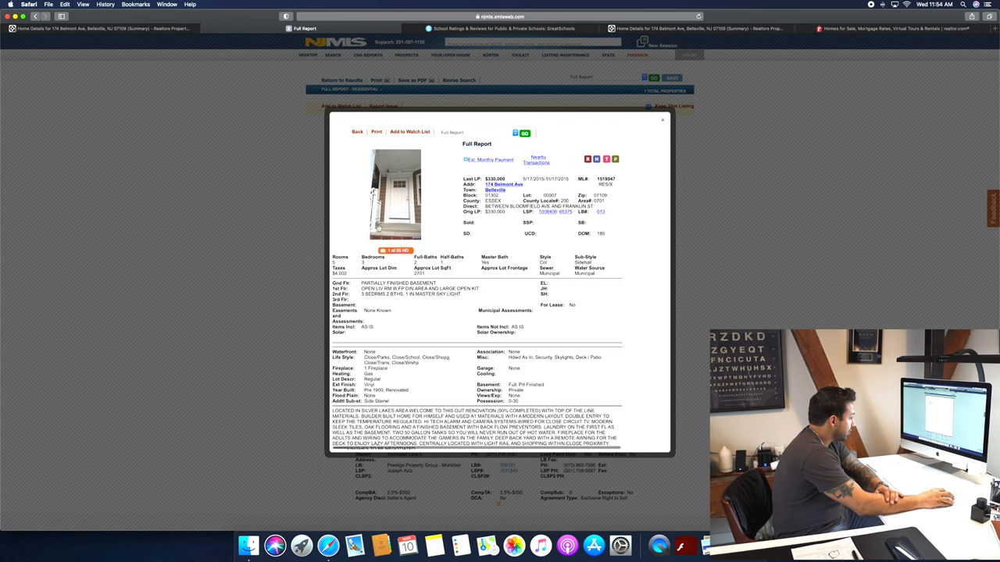
- Open another listing of the house from the history and launch its photo gallery
{"action": "left_click", "coordinate": [448, 190]}
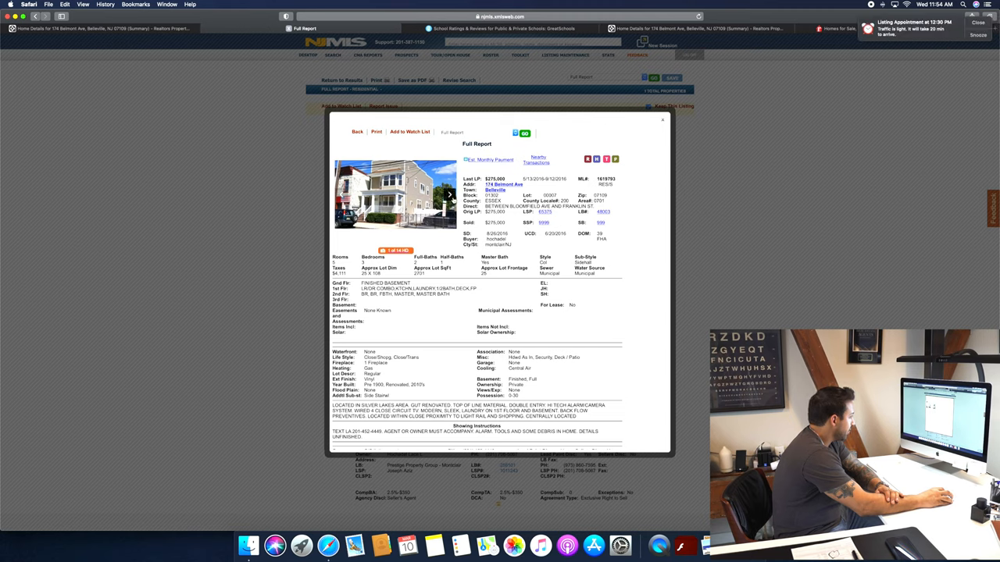
{"action": "left_click", "coordinate": [449, 194]}
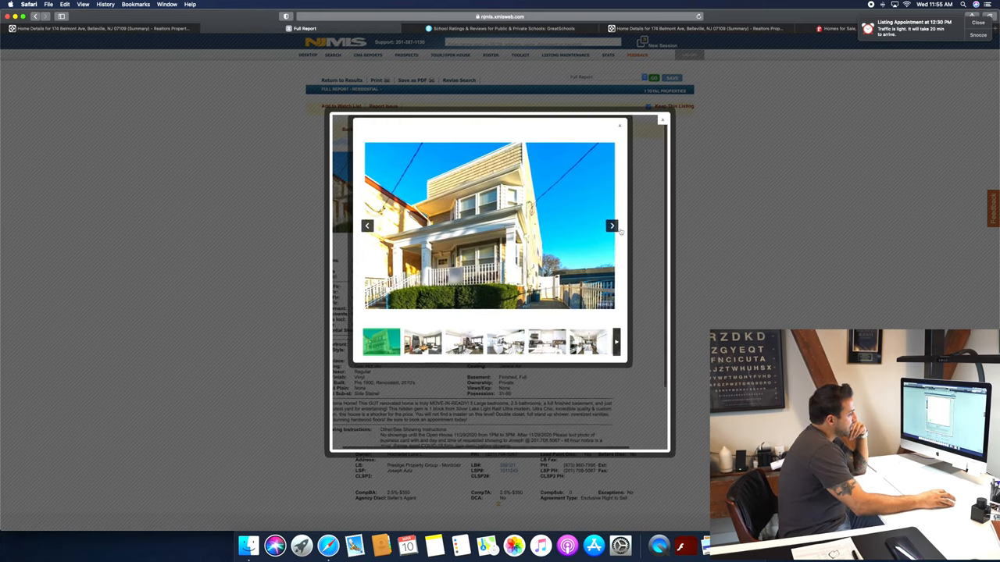
- Page through dining, kitchen and bedroom photos, close the gallery, then advance the report photo to the bathroom
{"action": "left_click", "coordinate": [612, 225]}
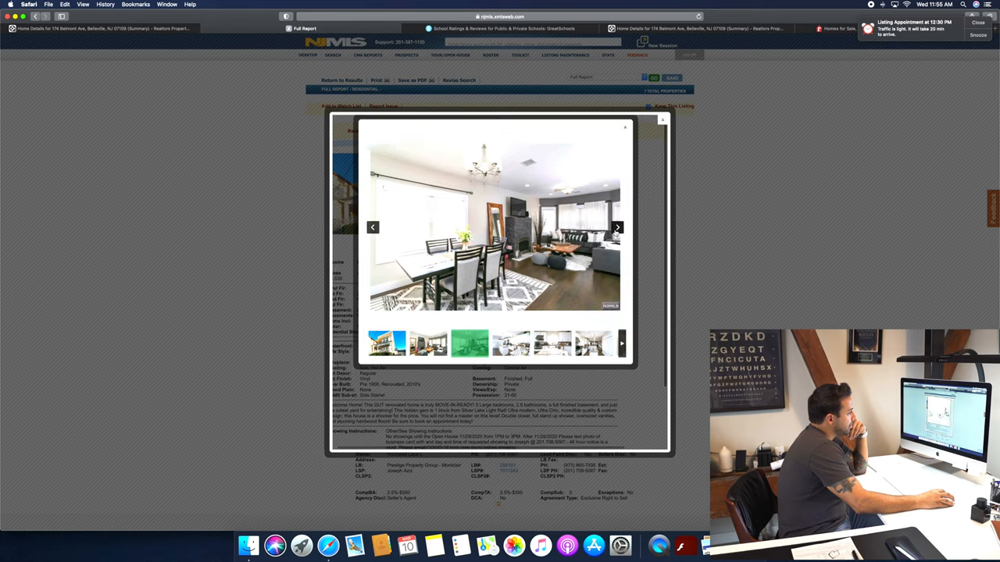
{"action": "left_click", "coordinate": [617, 228]}
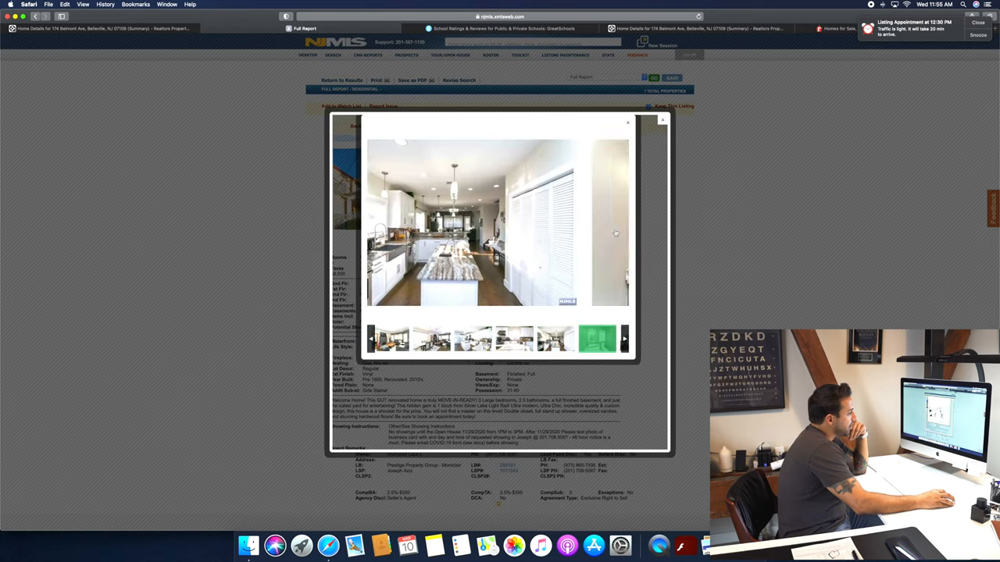
{"action": "left_click", "coordinate": [618, 222]}
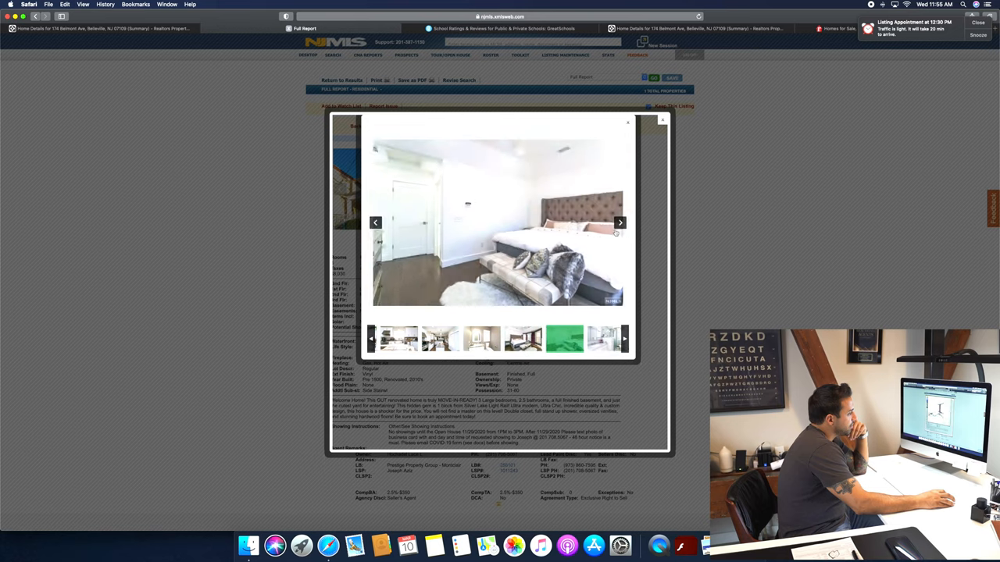
{"action": "left_click", "coordinate": [628, 122]}
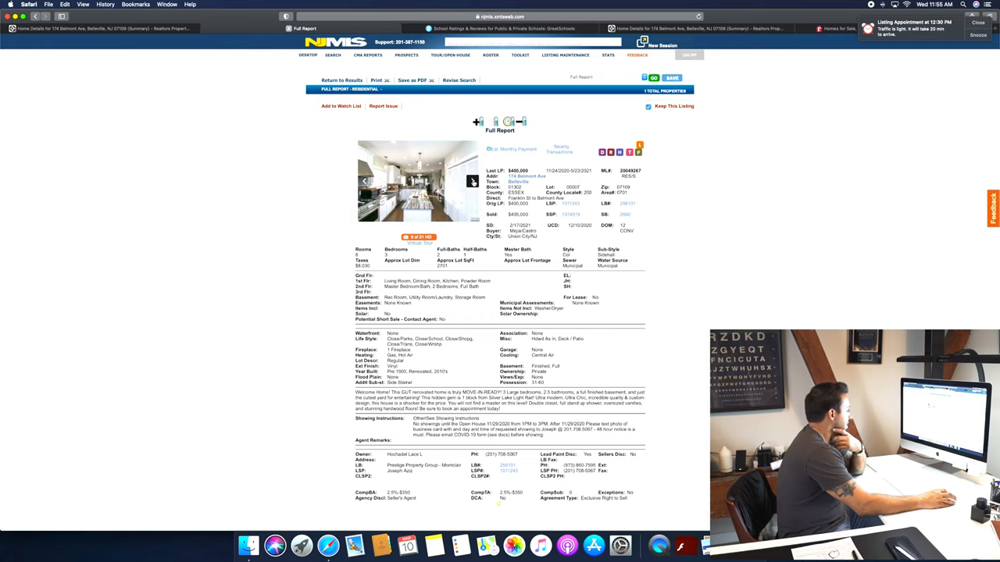
{"action": "left_click", "coordinate": [490, 181]}
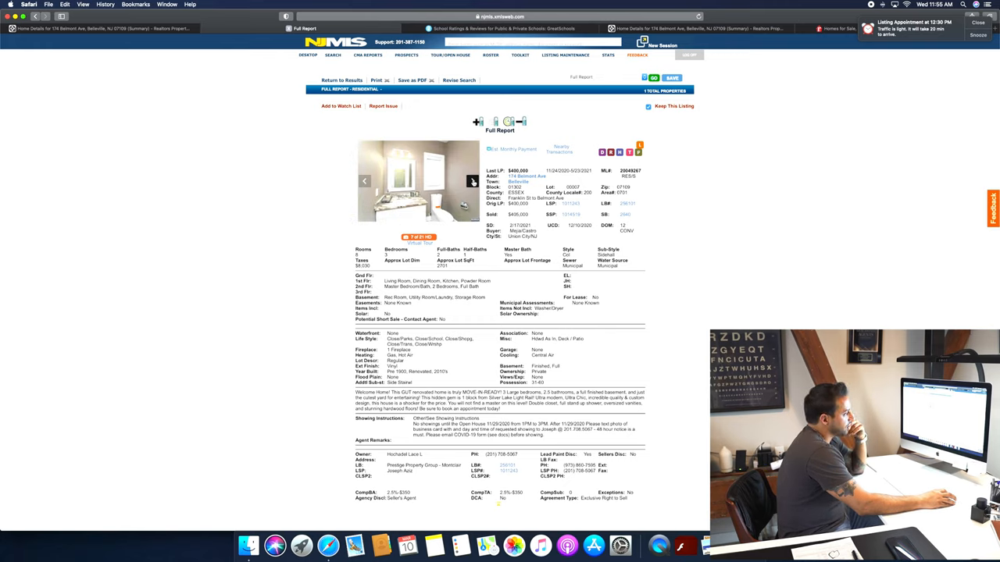
{"action": "left_click", "coordinate": [490, 181]}
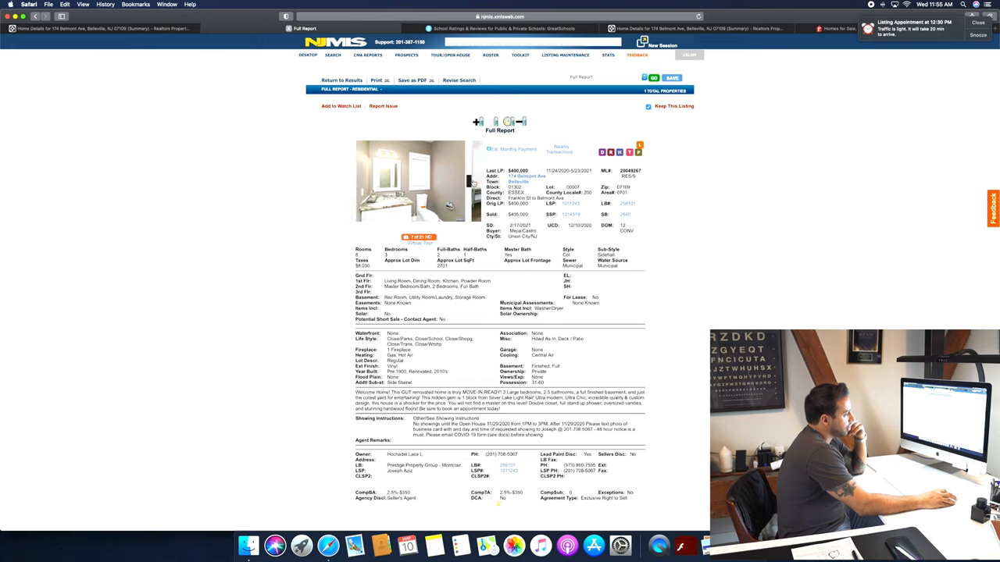